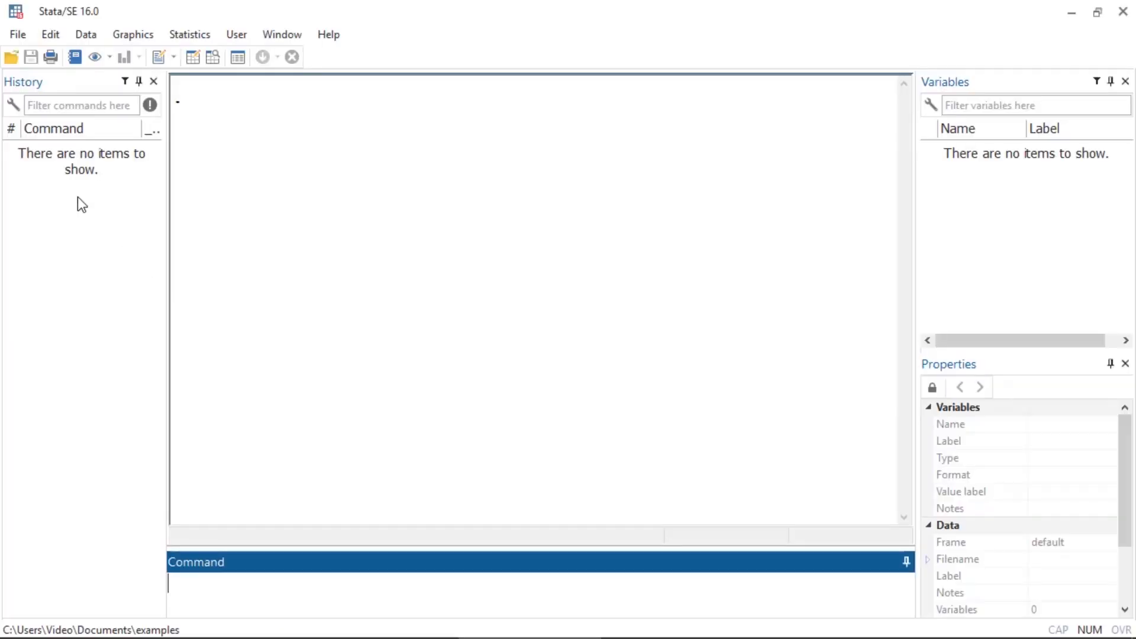
# Open the File menu to browse the data import options
pyautogui.click(17, 34)
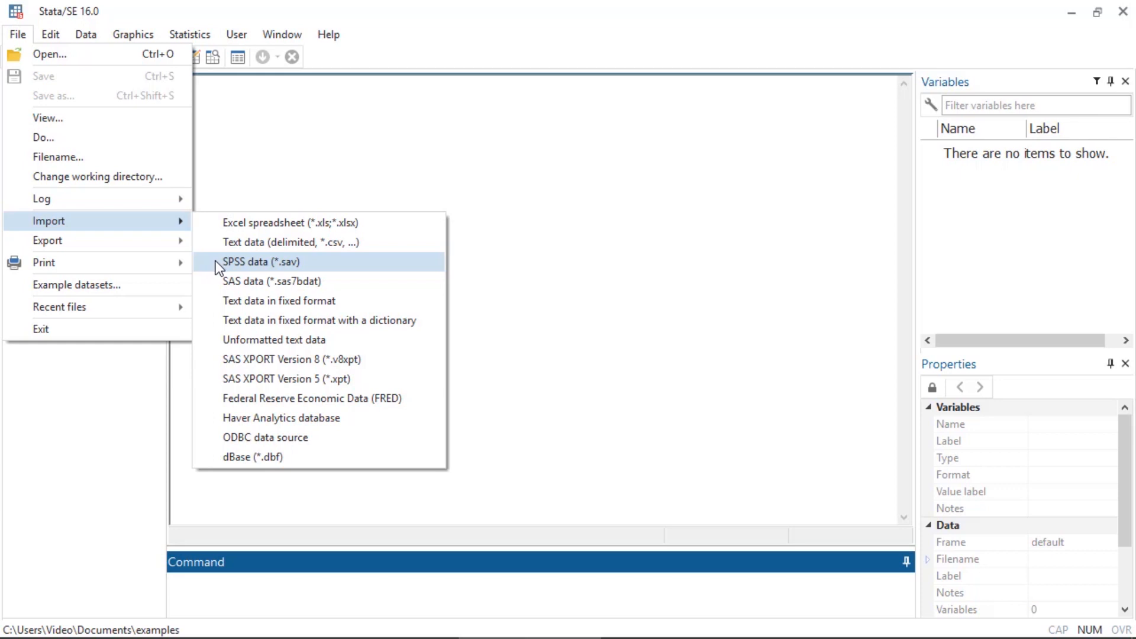
# Start an SPSS data import and select auto.sav from the examples folder
pyautogui.click(261, 262)
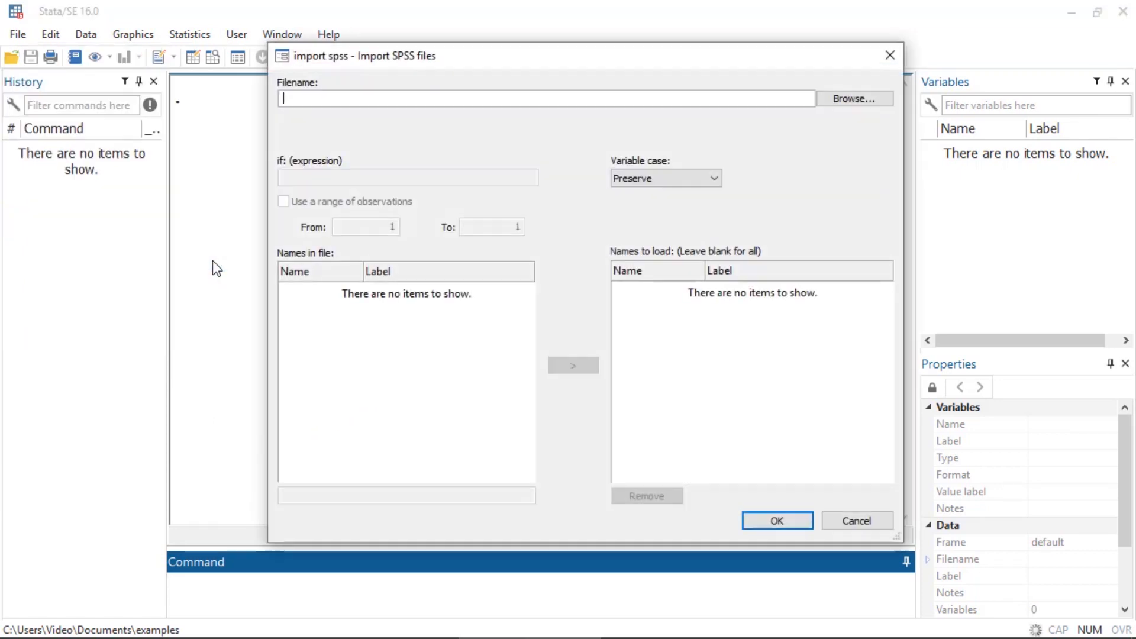
pyautogui.moveTo(361, 80)
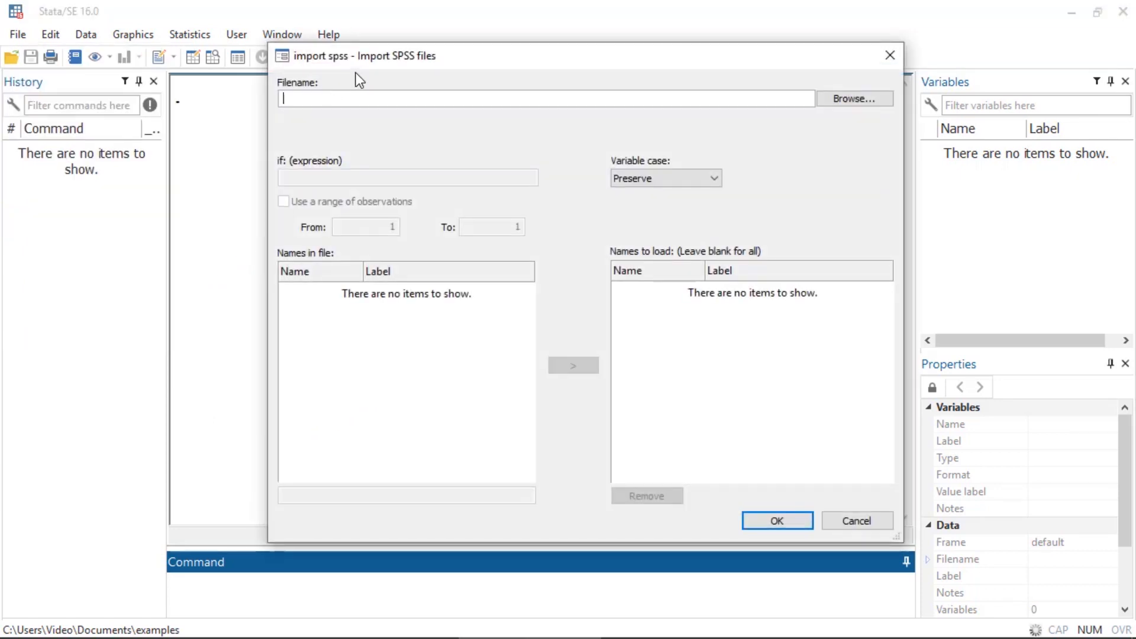
pyautogui.moveTo(783, 123)
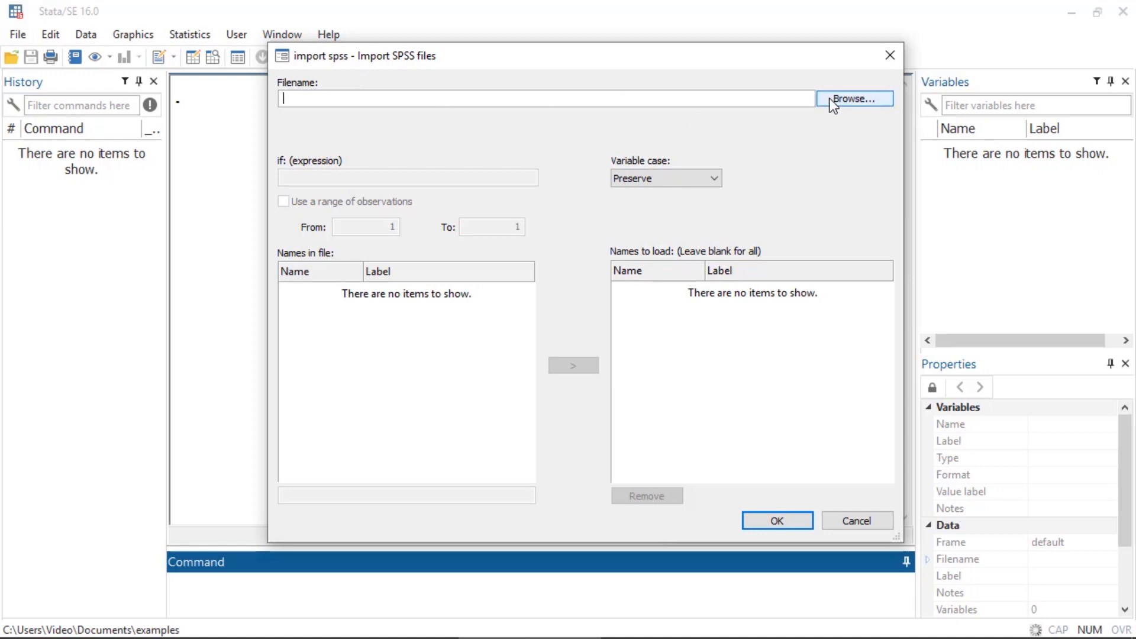
pyautogui.click(855, 99)
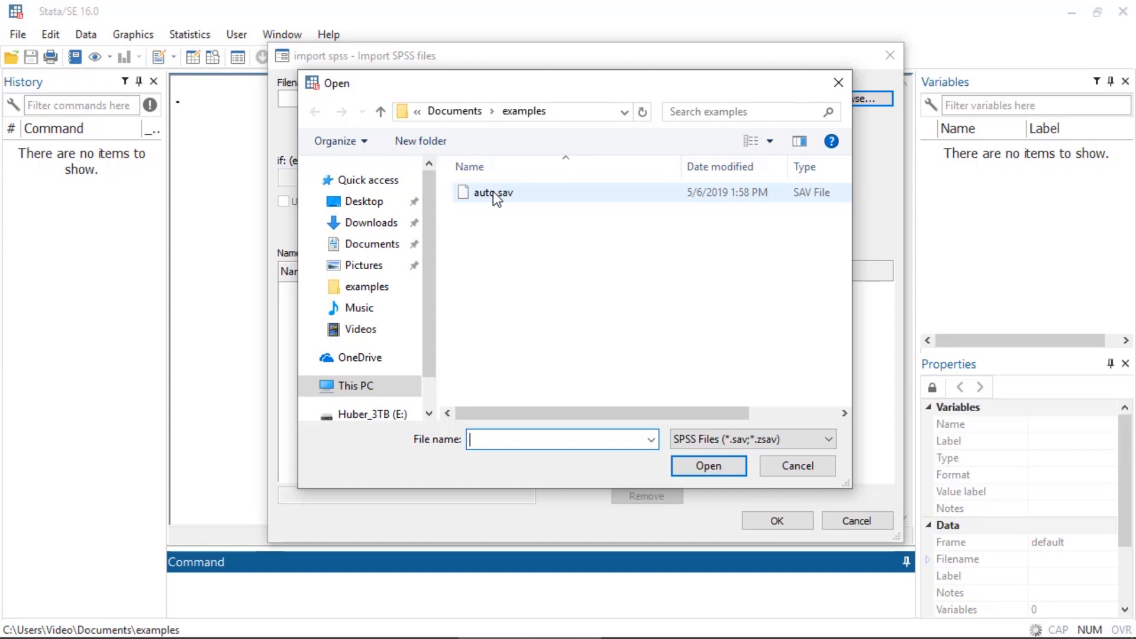
pyautogui.click(493, 192)
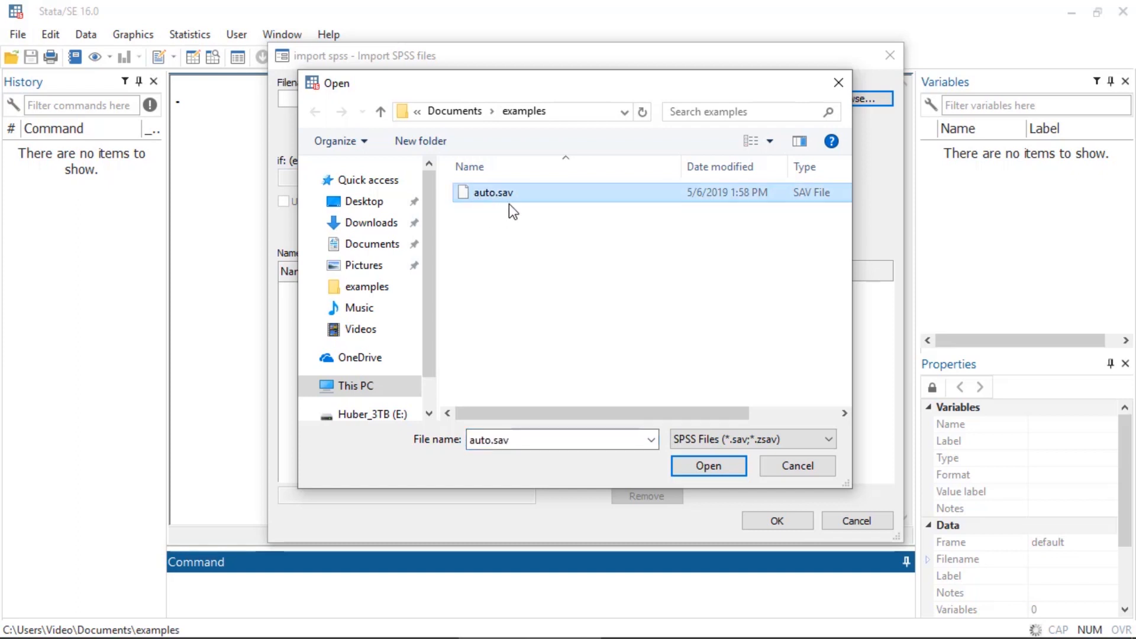
pyautogui.moveTo(521, 216)
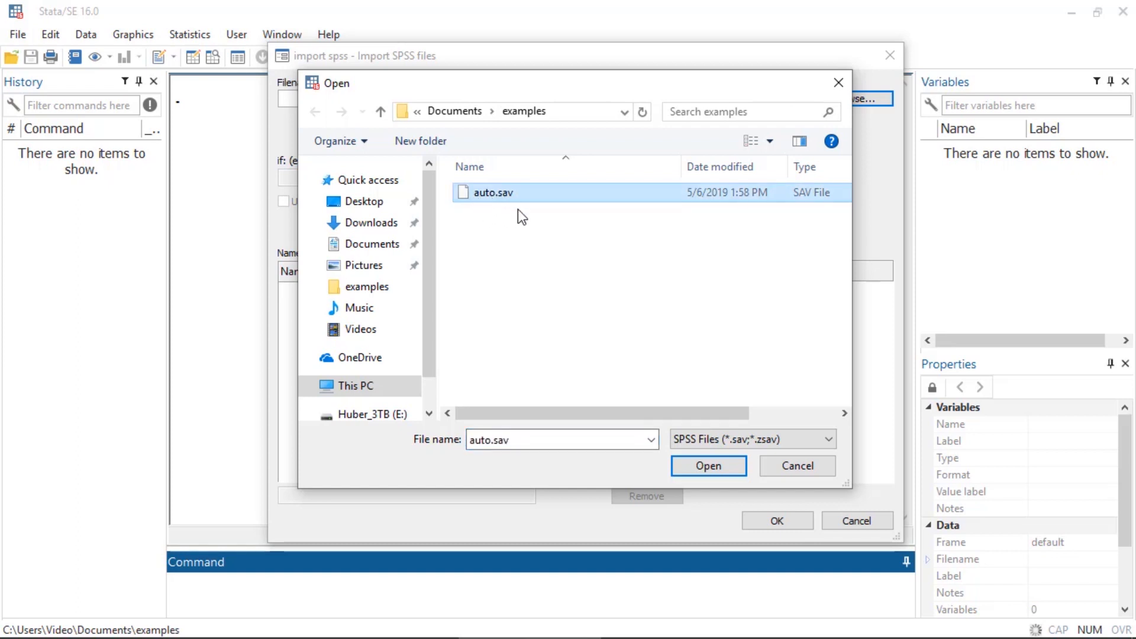
pyautogui.click(708, 465)
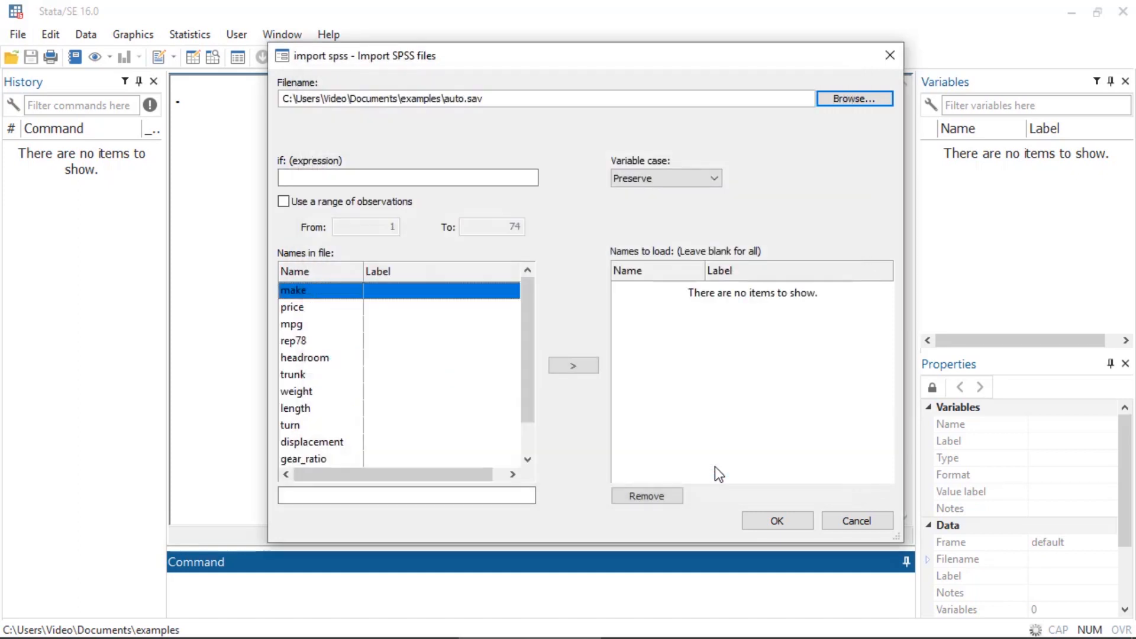
pyautogui.moveTo(330, 422)
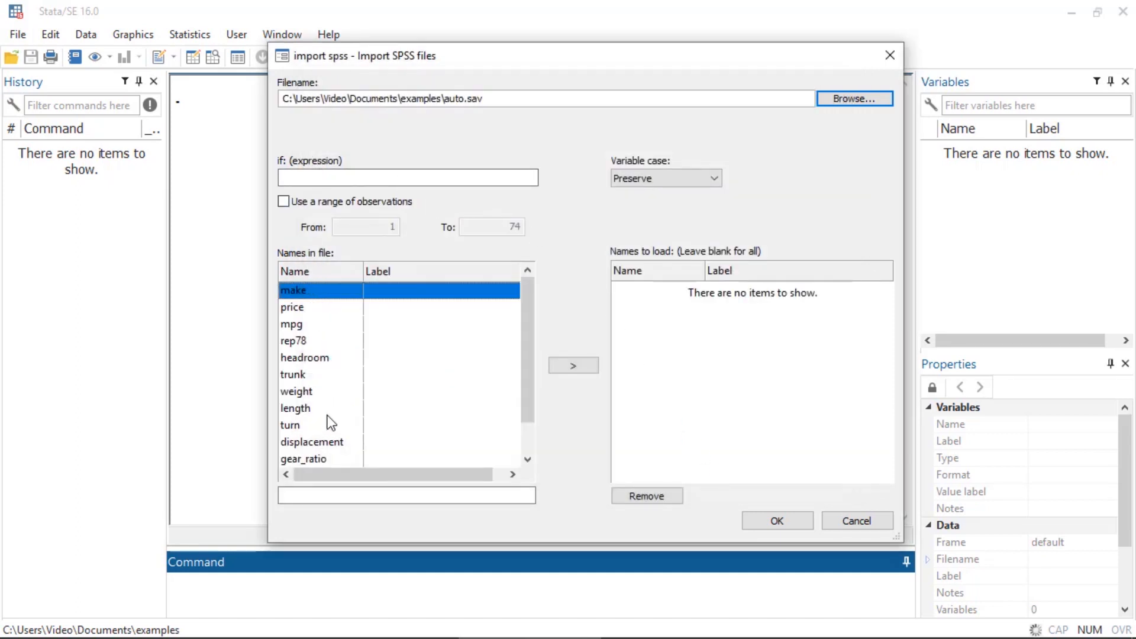
pyautogui.moveTo(322, 328)
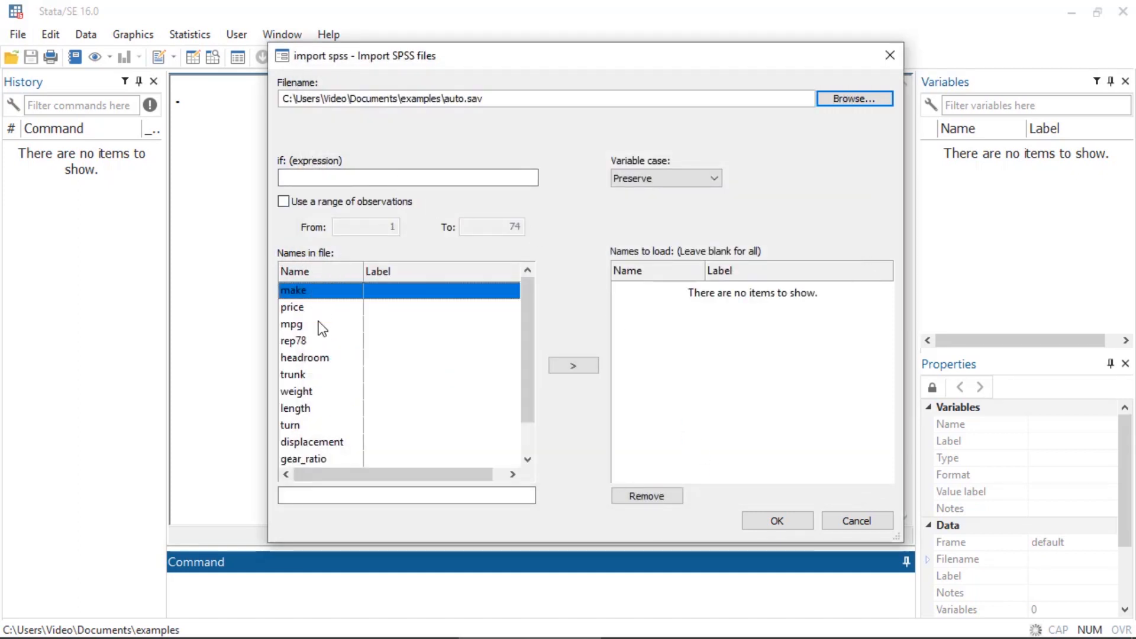
pyautogui.click(407, 178)
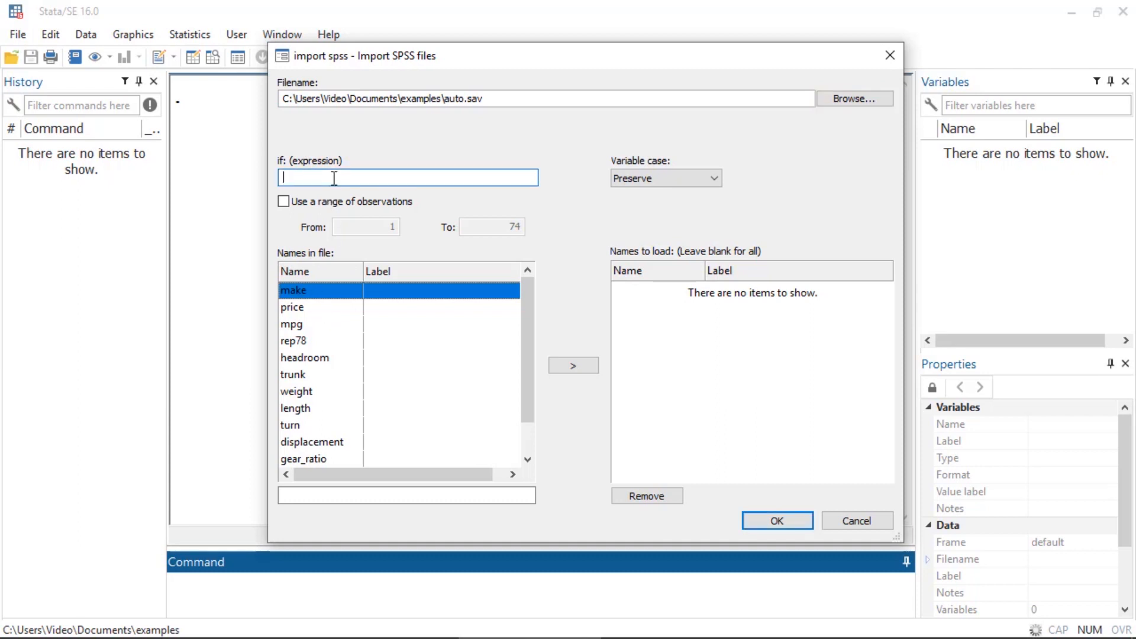
pyautogui.moveTo(376, 143)
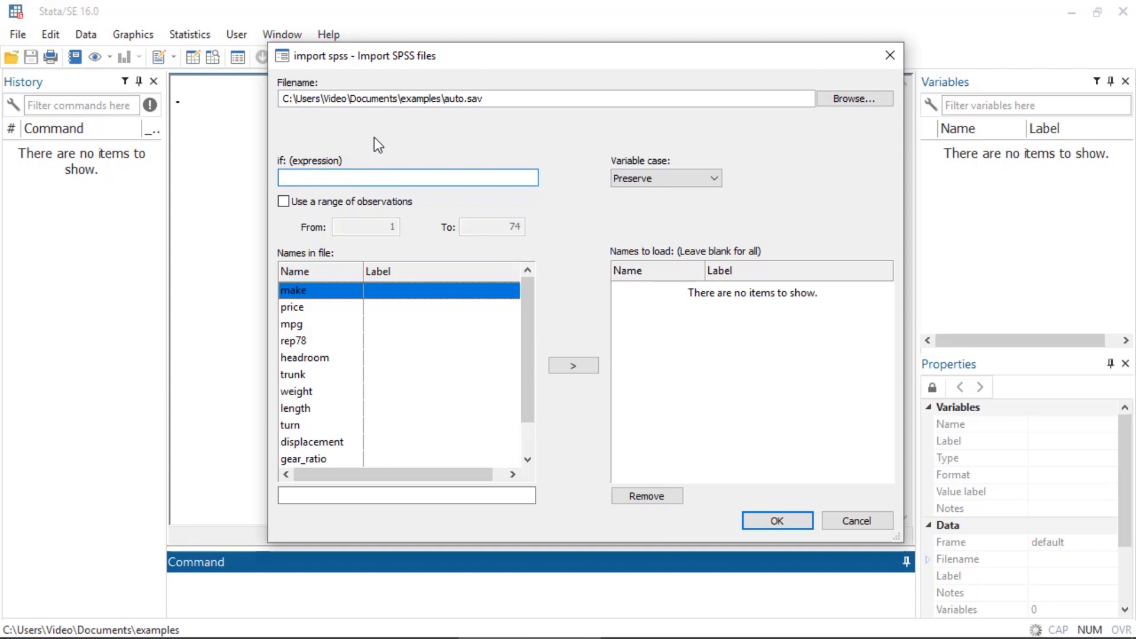
pyautogui.write('for')
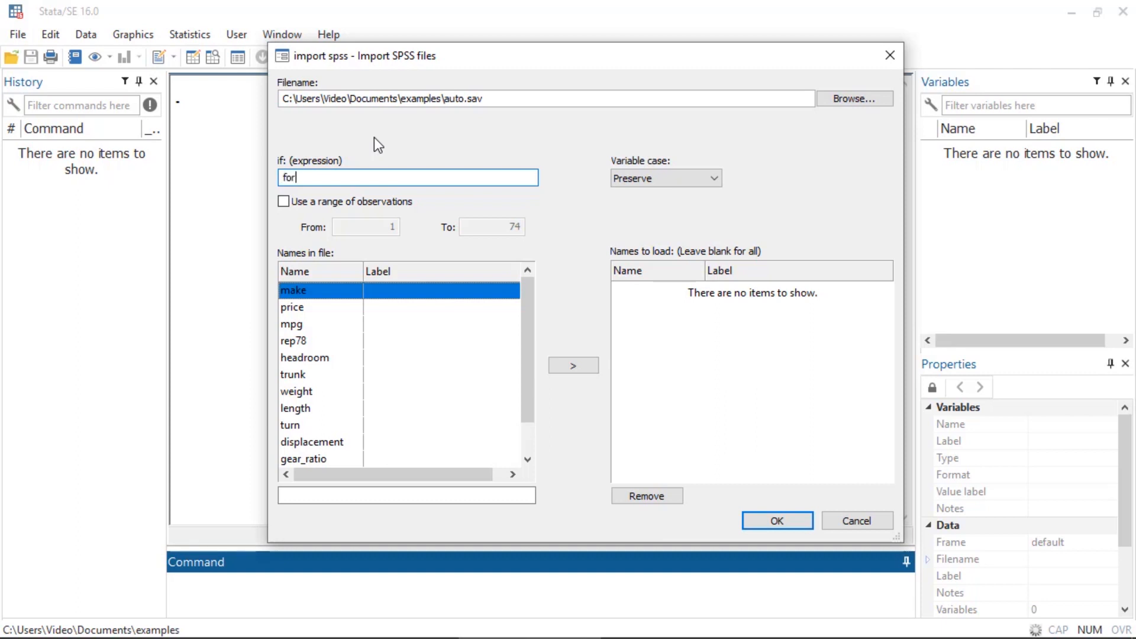
pyautogui.write('eign')
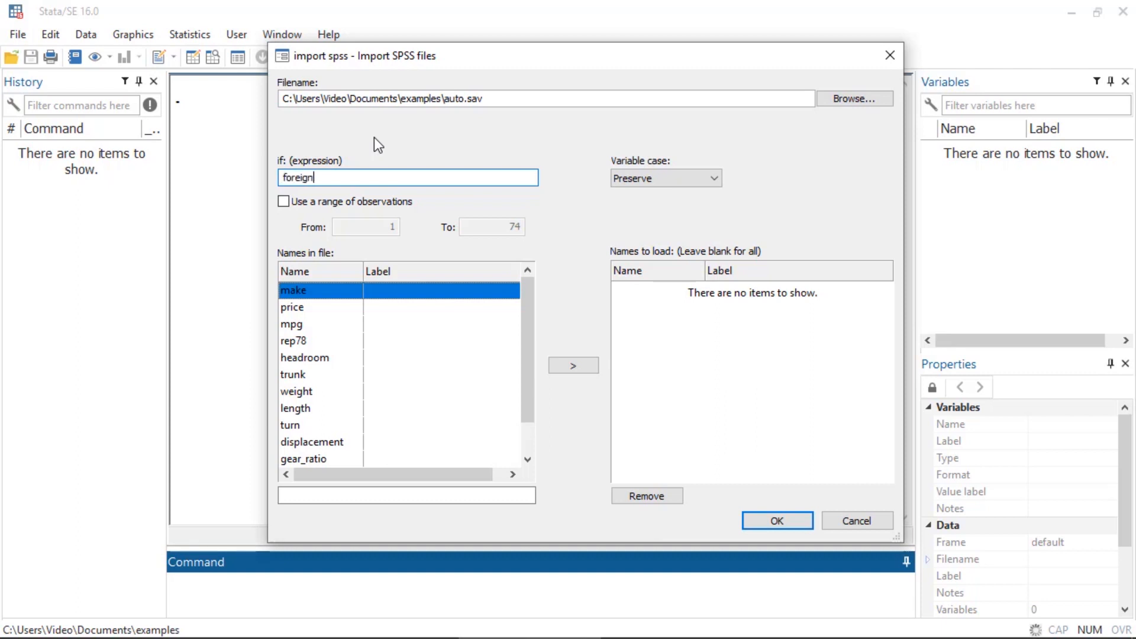
pyautogui.write('==1')
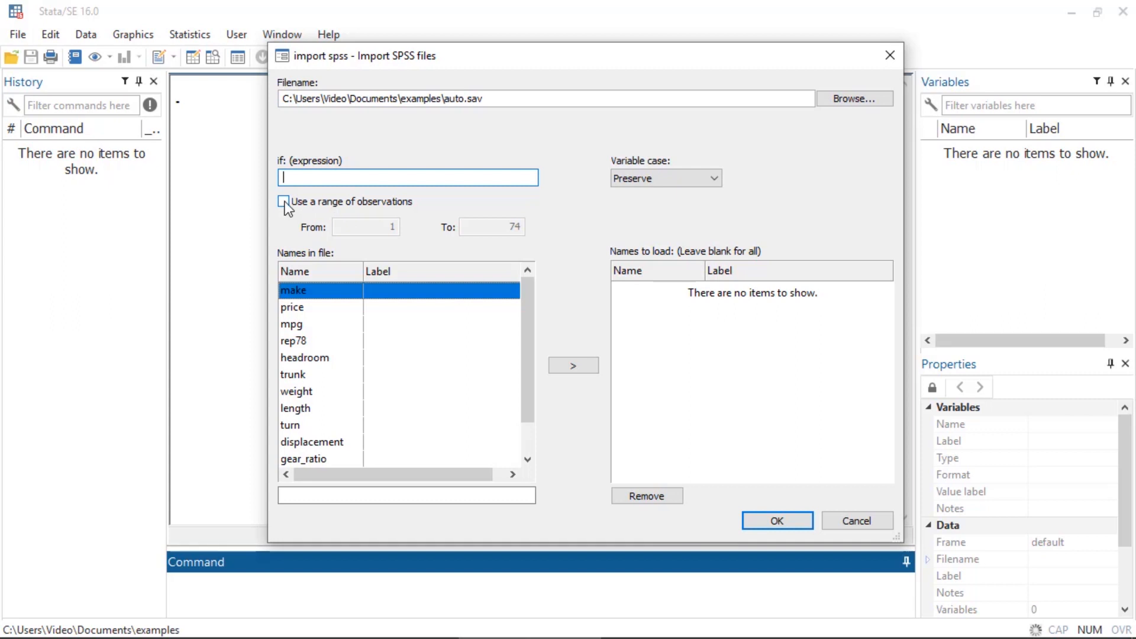
# Toggle the observation range on, clear its upper bound, then turn it off
pyautogui.click(284, 201)
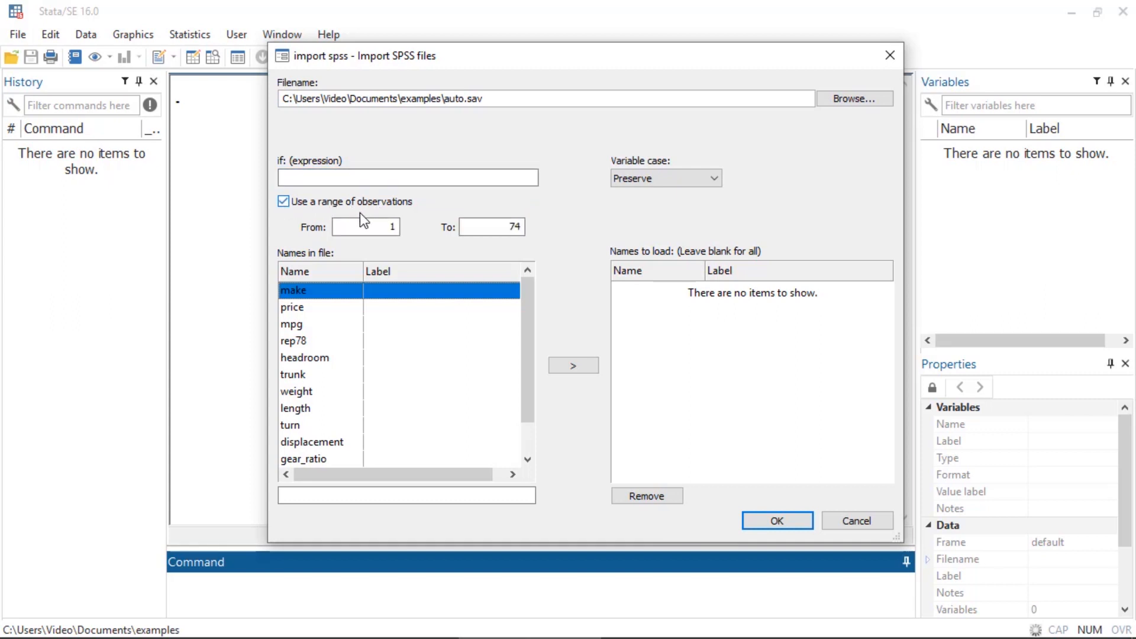
pyautogui.tripleClick(490, 226)
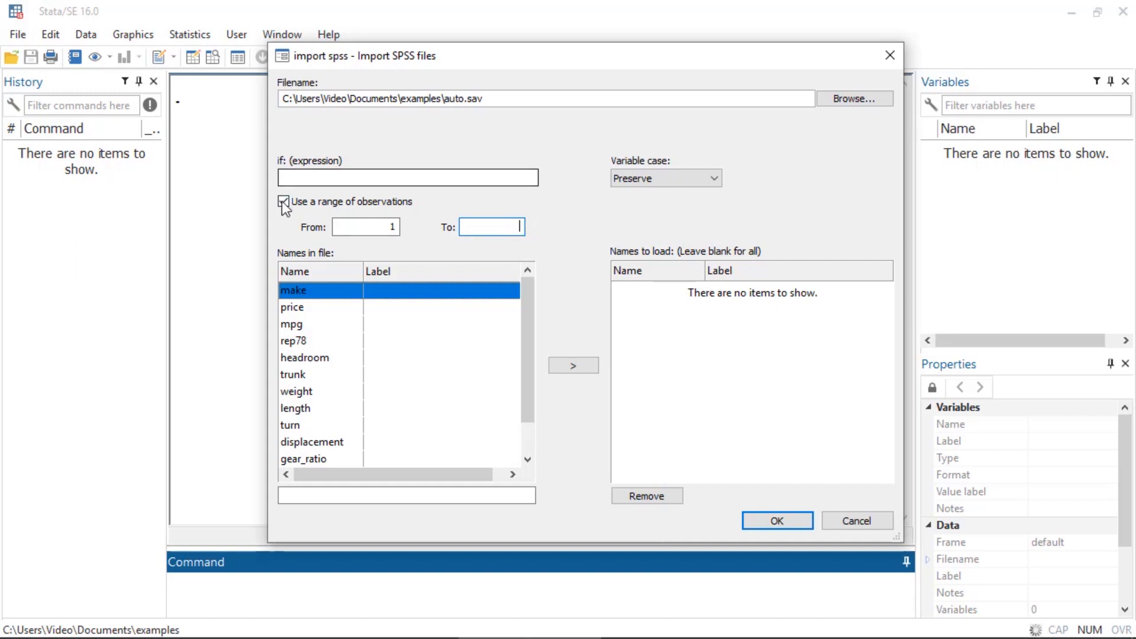
pyautogui.click(284, 201)
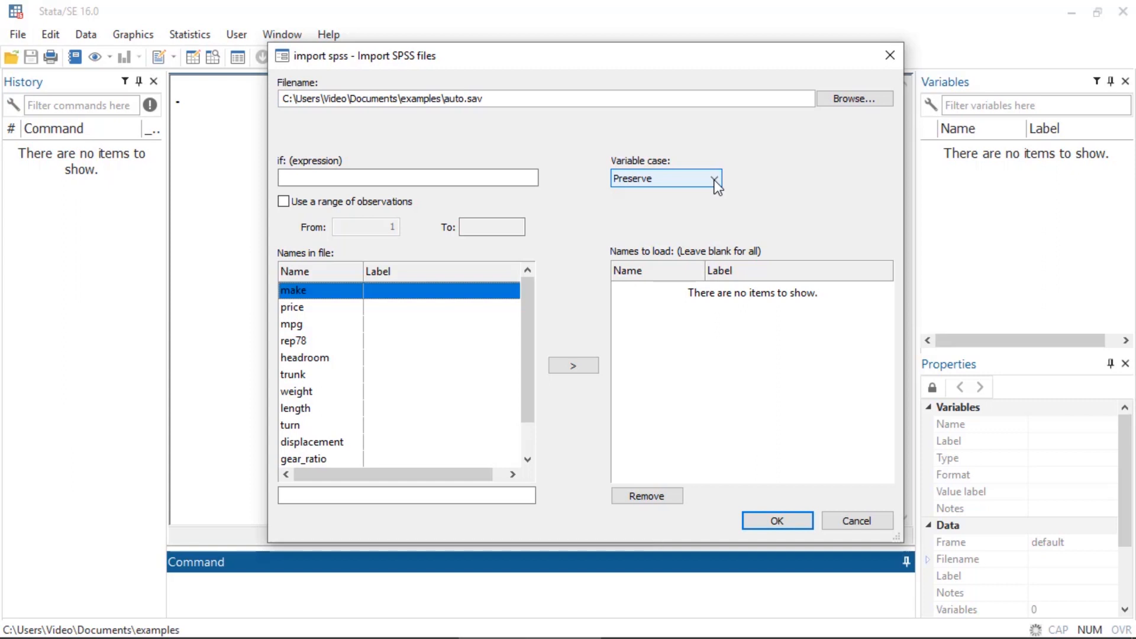
pyautogui.click(717, 178)
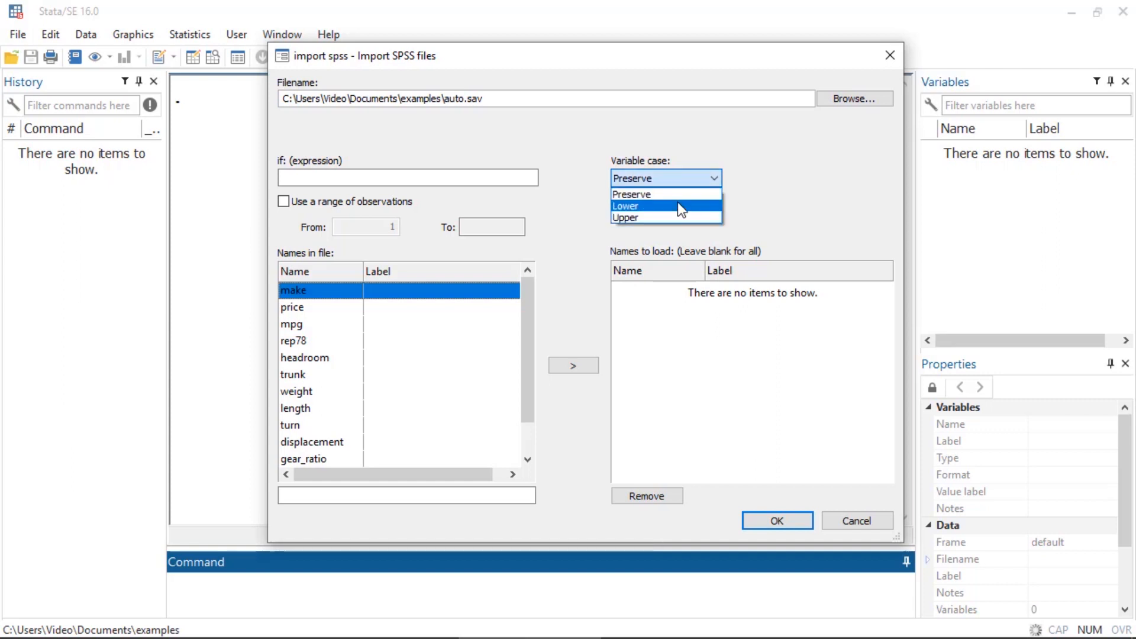
pyautogui.click(665, 206)
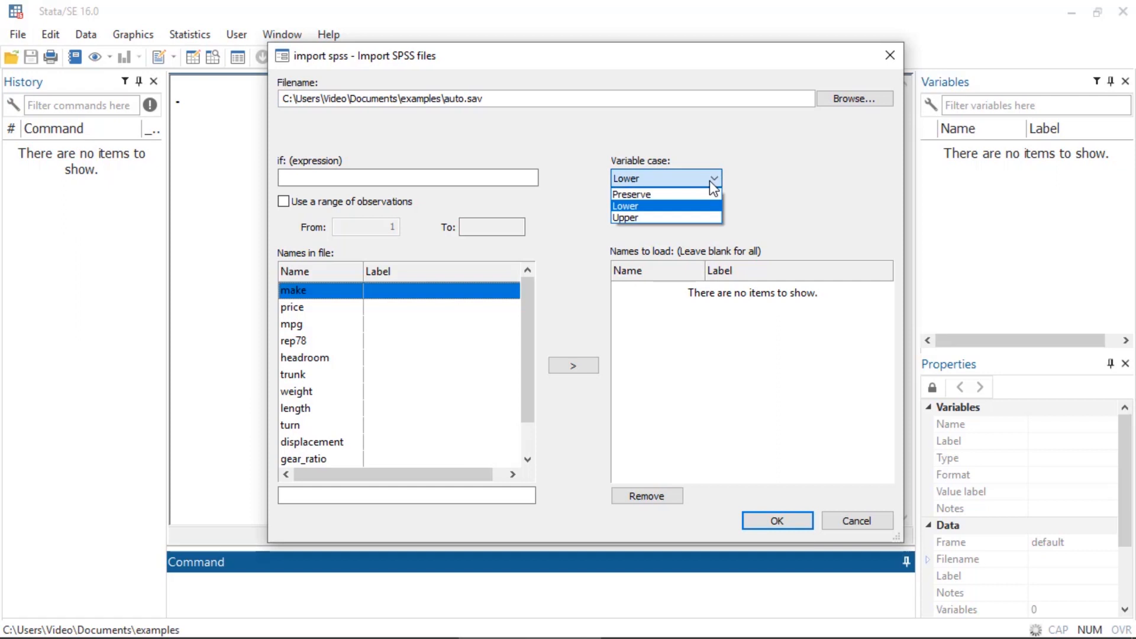
pyautogui.click(625, 217)
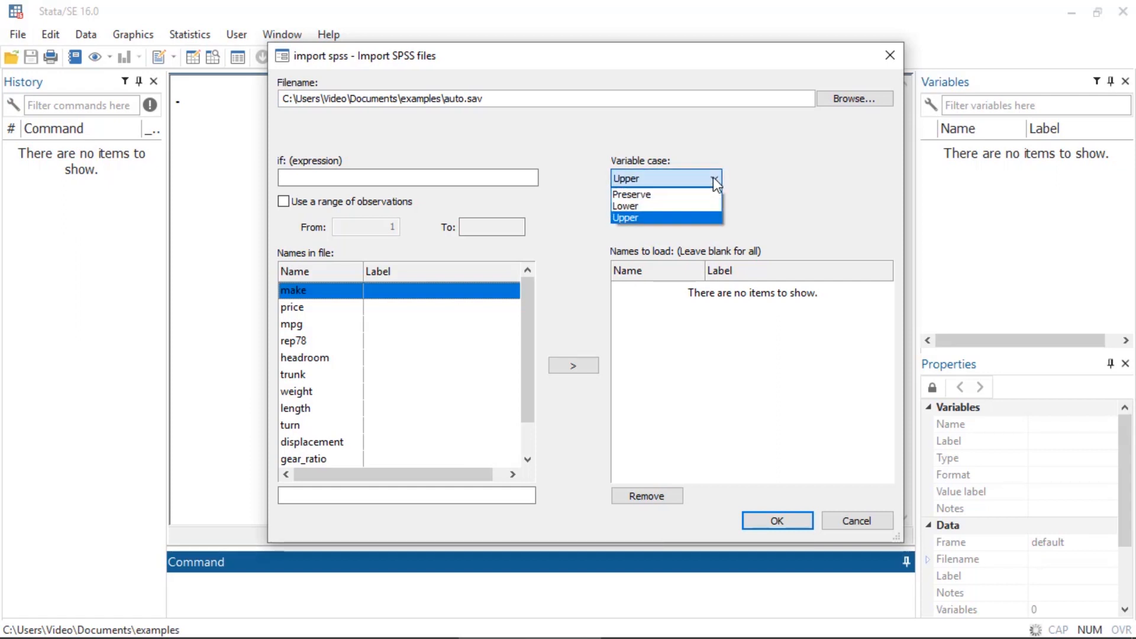
pyautogui.click(631, 194)
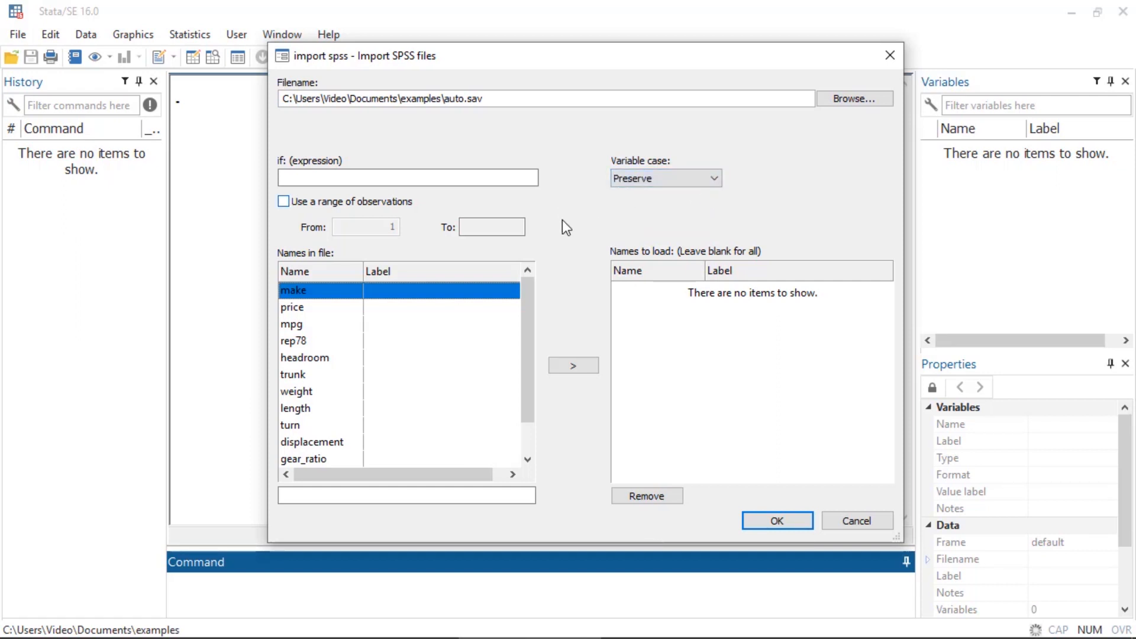
pyautogui.moveTo(313, 364)
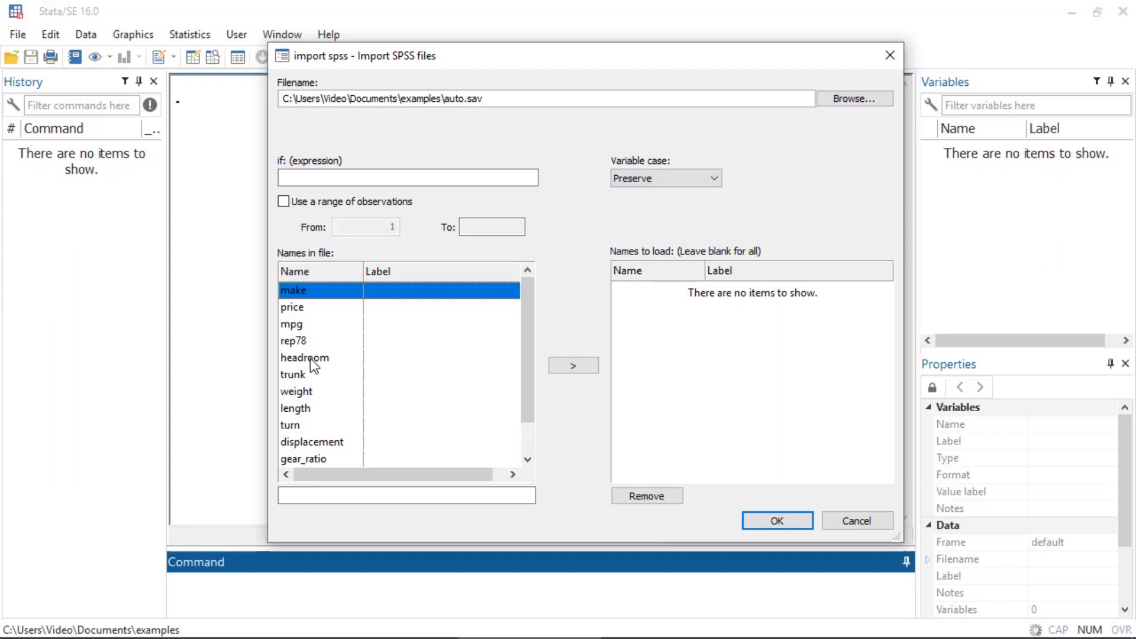
# Queue price and mpg, remove them, then import all of auto.sav
pyautogui.click(292, 307)
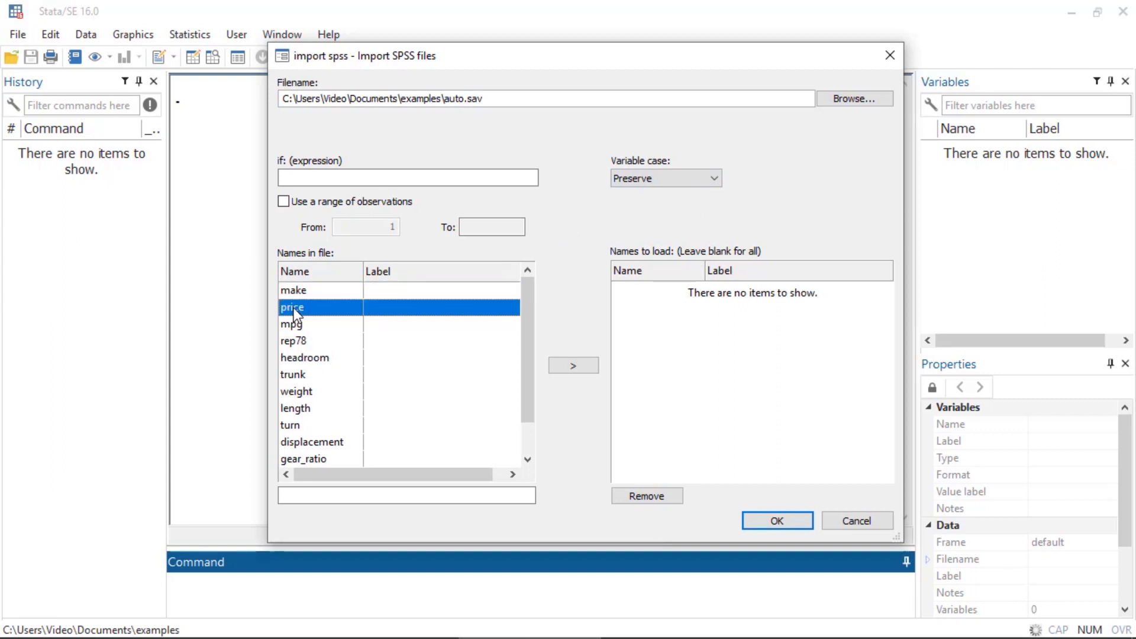
pyautogui.moveTo(542, 398)
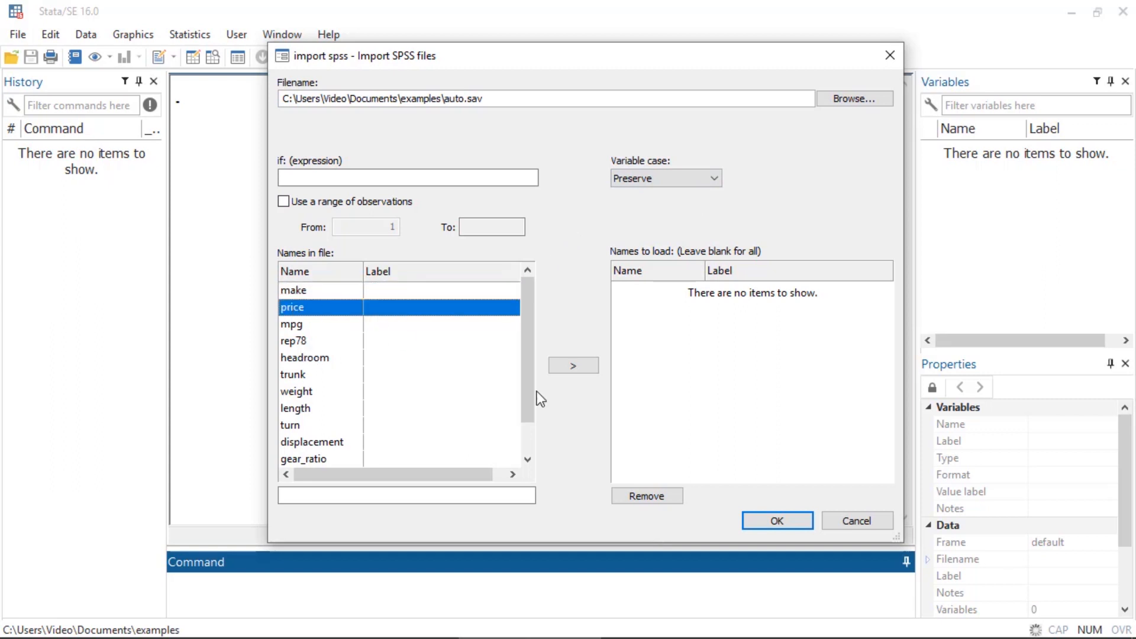
pyautogui.click(572, 365)
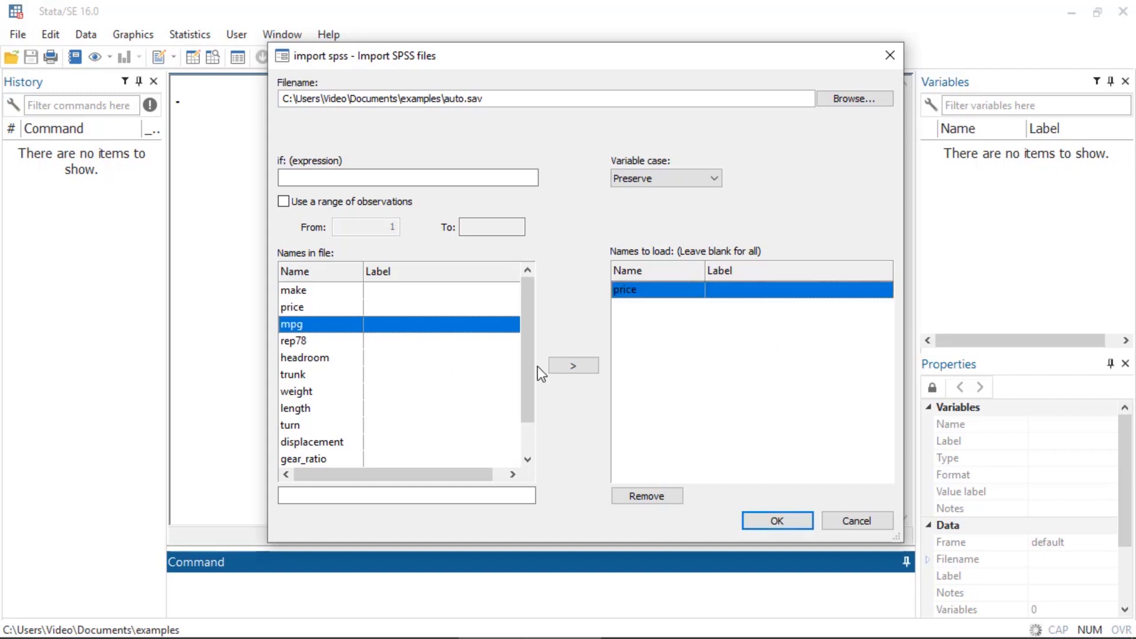
pyautogui.click(572, 365)
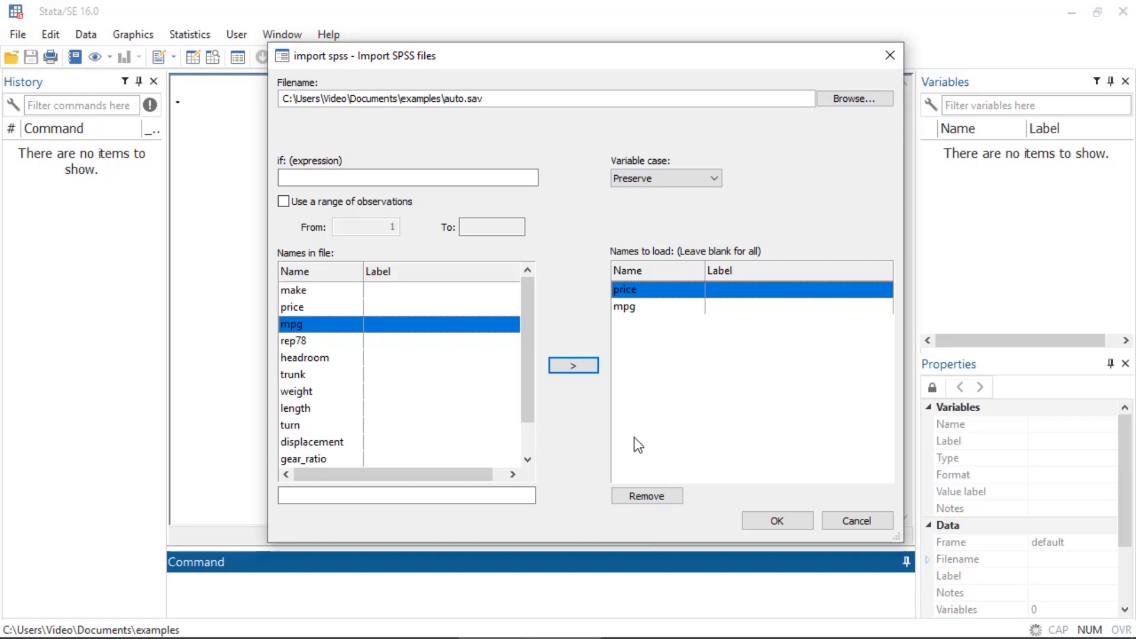
pyautogui.click(645, 496)
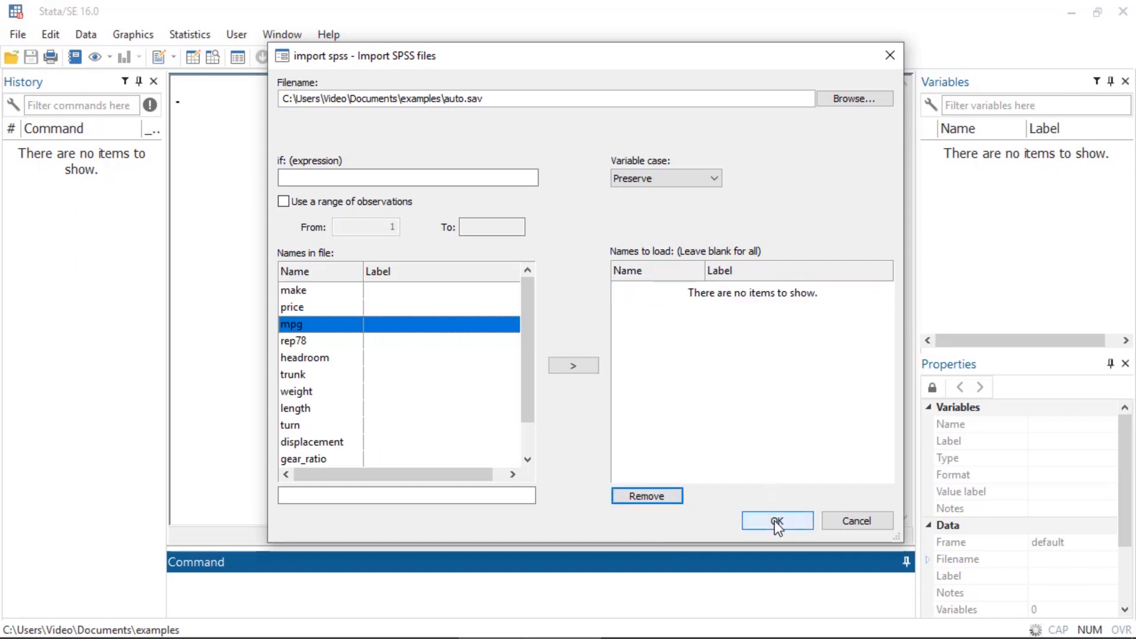
pyautogui.click(777, 520)
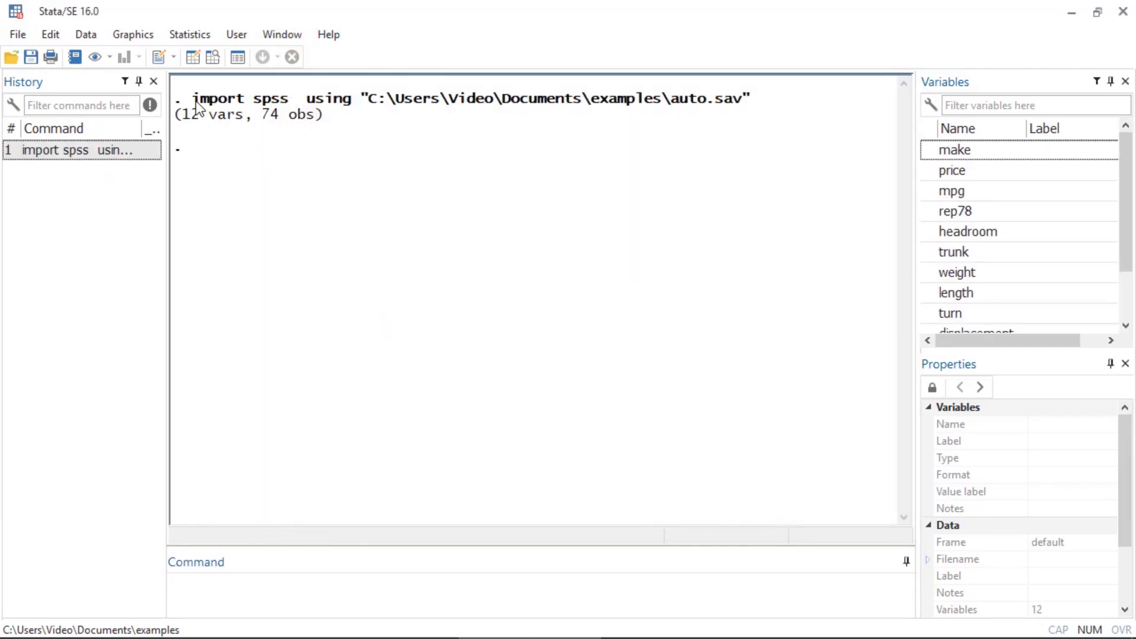
pyautogui.moveTo(326, 109)
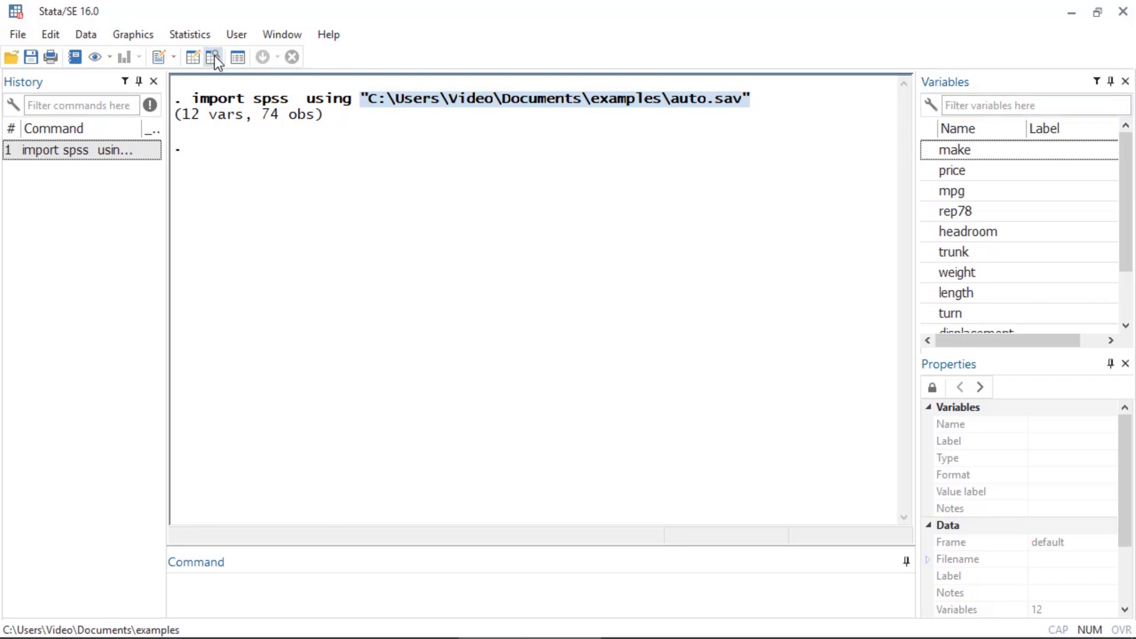
# Browse the imported auto data in the Data Editor
pyautogui.click(213, 57)
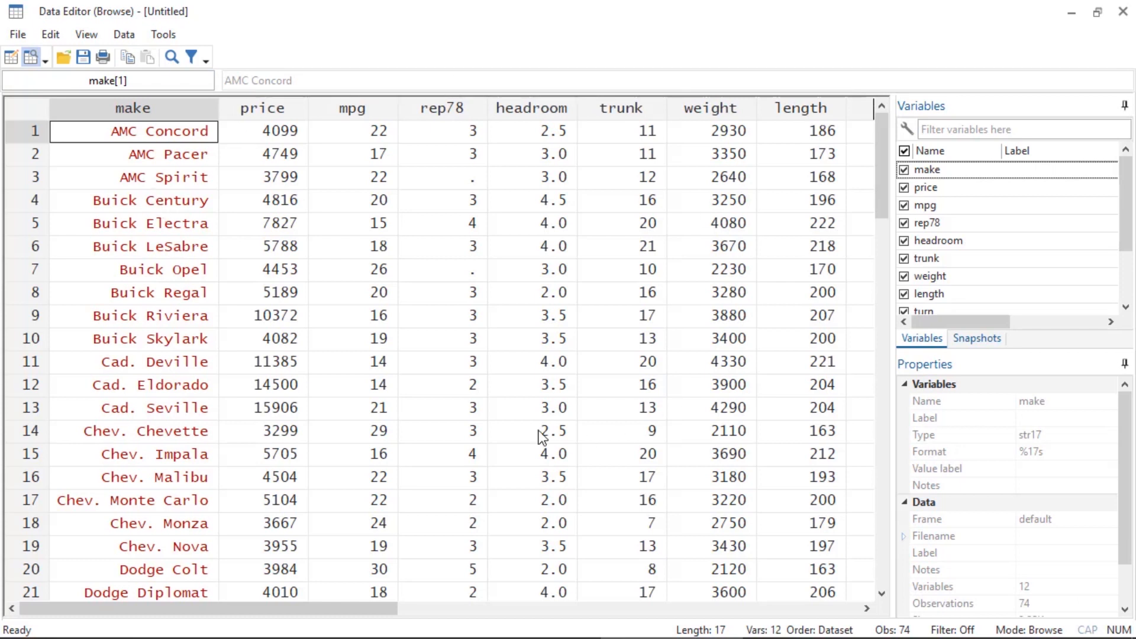
pyautogui.moveTo(743, 227)
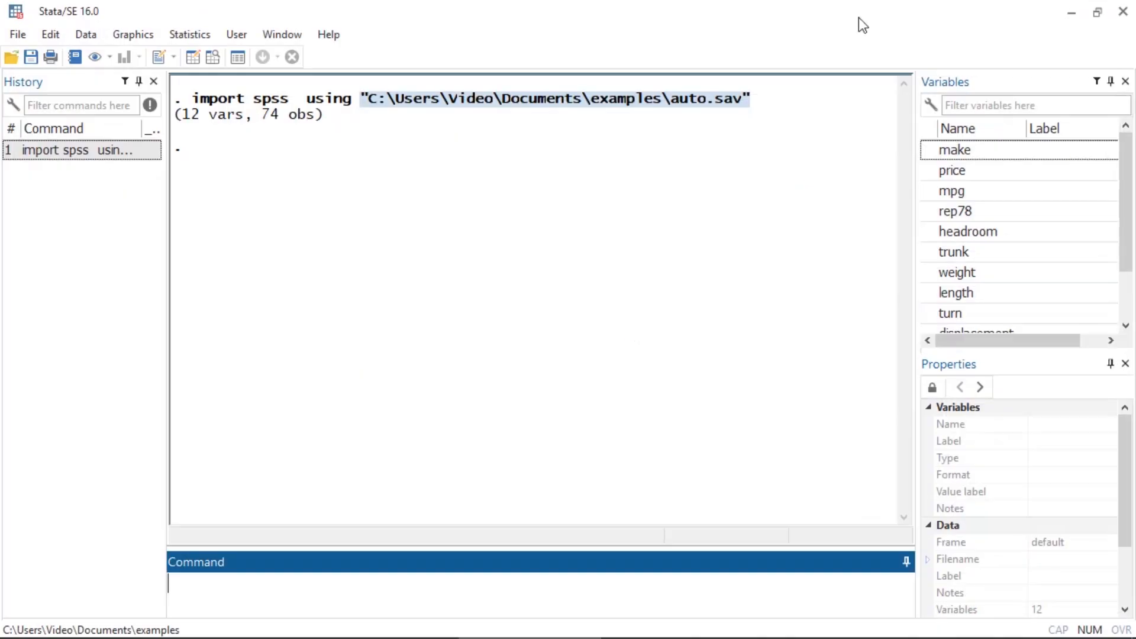
pyautogui.moveTo(652, 502)
pyautogui.write('clear')
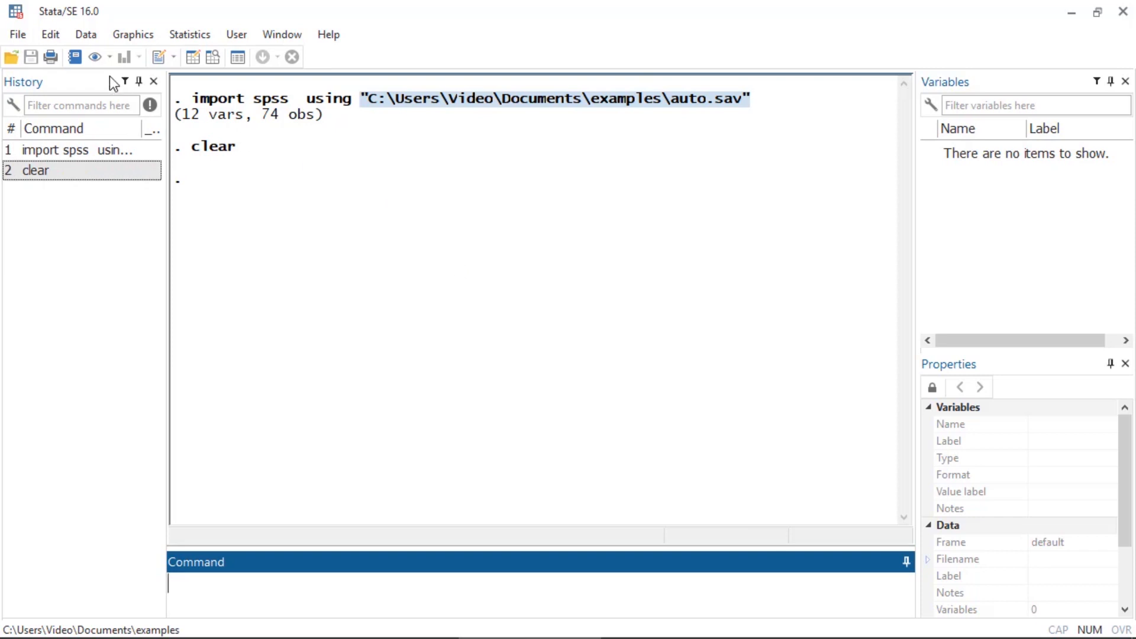
# Open the Import SAS files dialog from the File menu's Import submenu
pyautogui.click(16, 35)
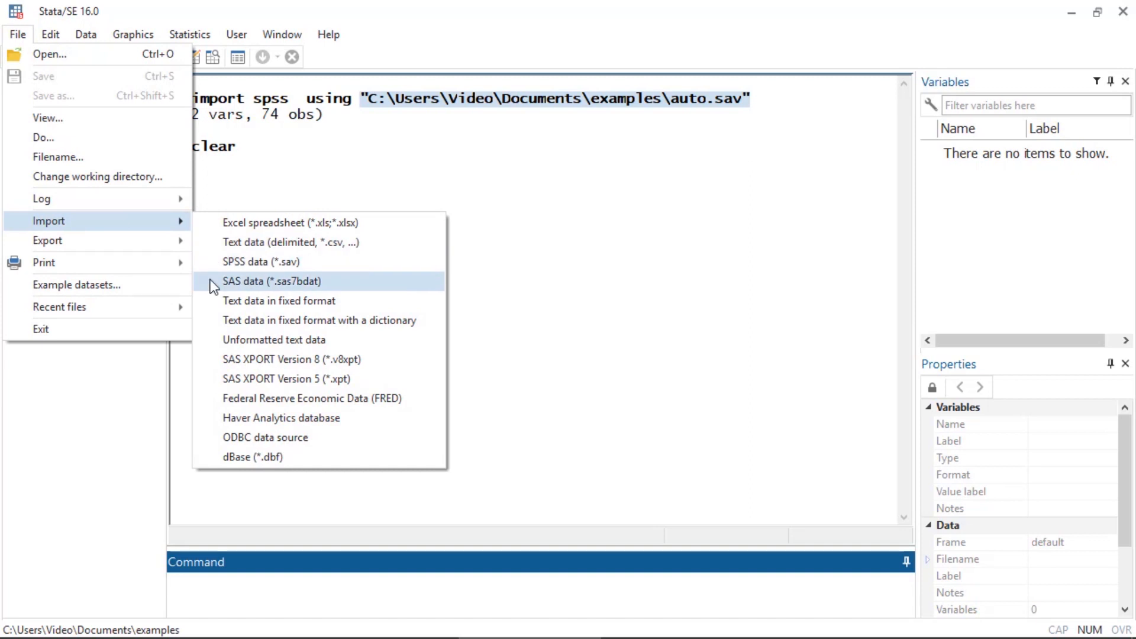
pyautogui.click(272, 282)
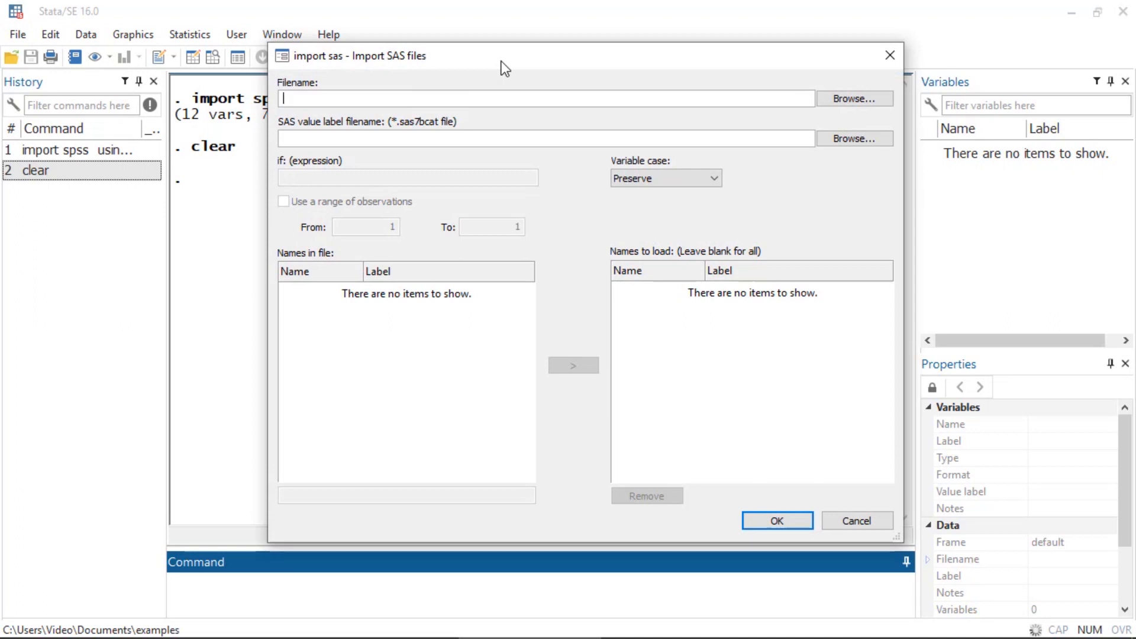
pyautogui.moveTo(867, 113)
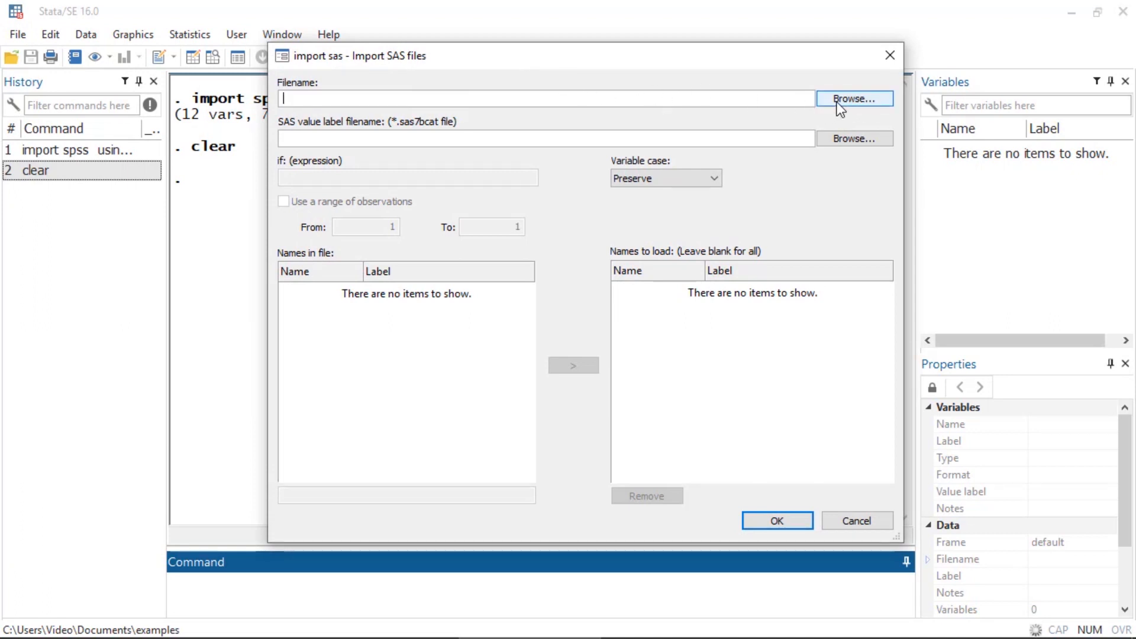
# Browse for the SAS data file auto.sas7bdat
pyautogui.click(855, 98)
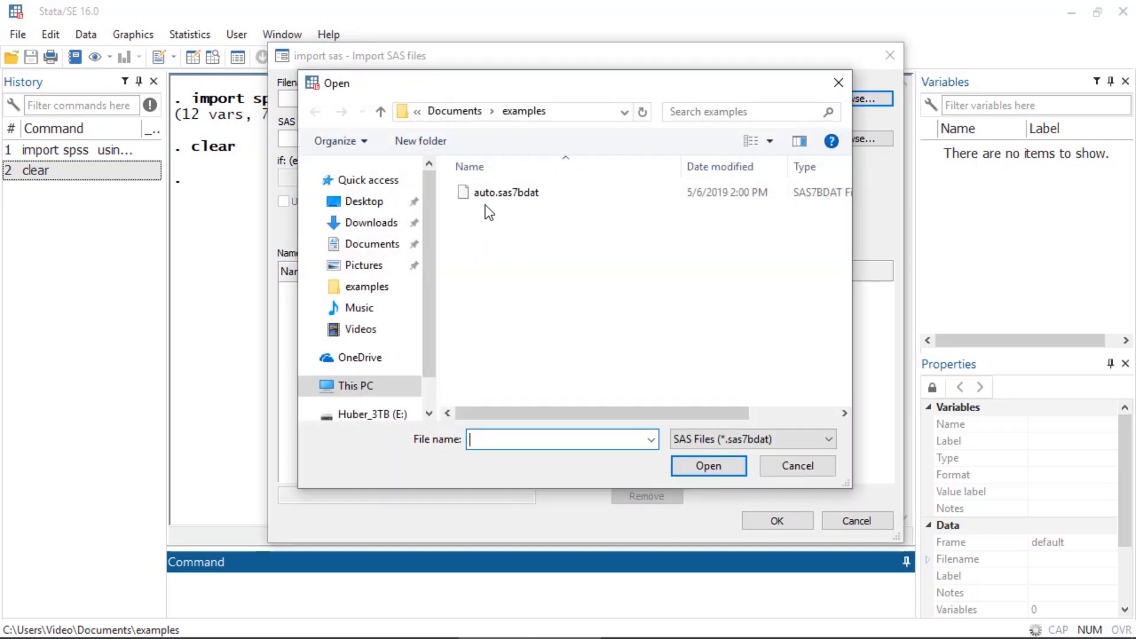
pyautogui.moveTo(498, 196)
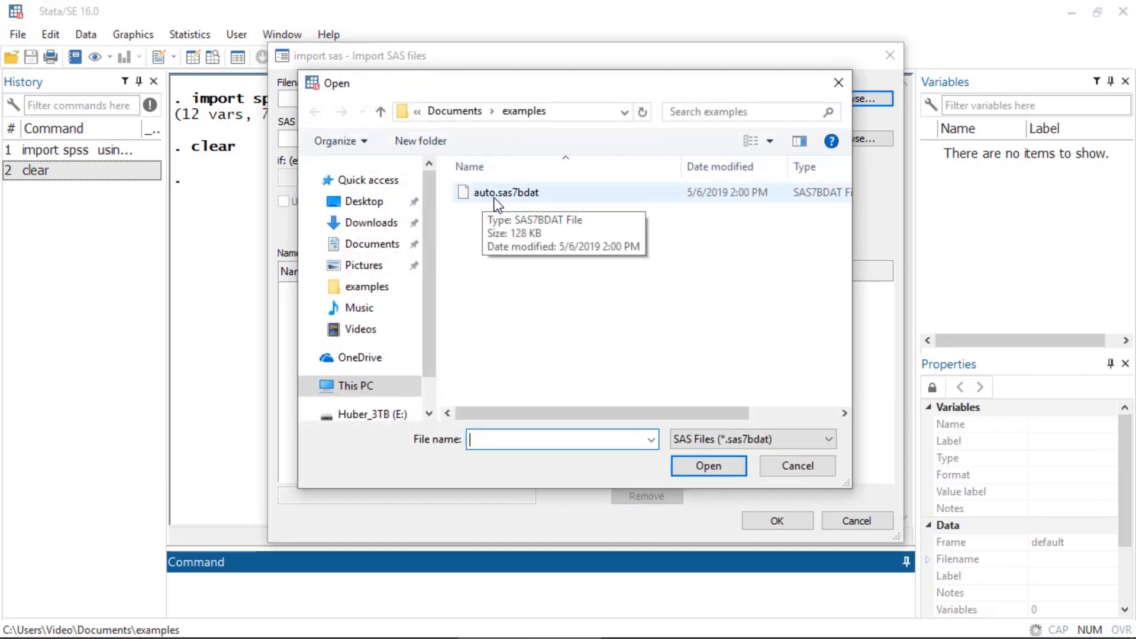
pyautogui.moveTo(533, 203)
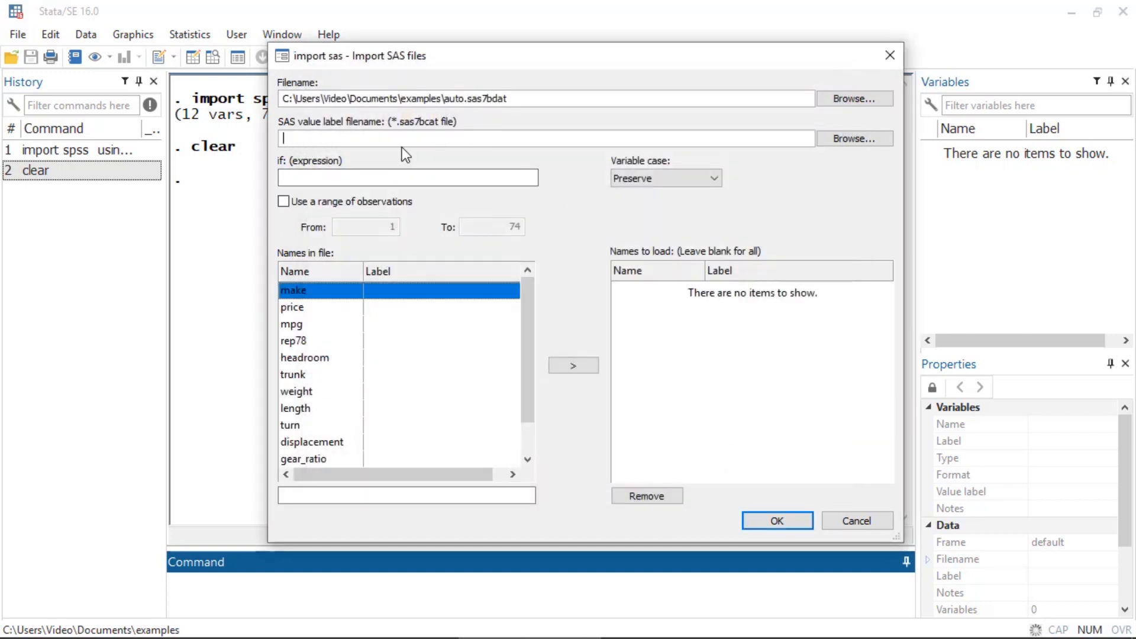
pyautogui.moveTo(710, 157)
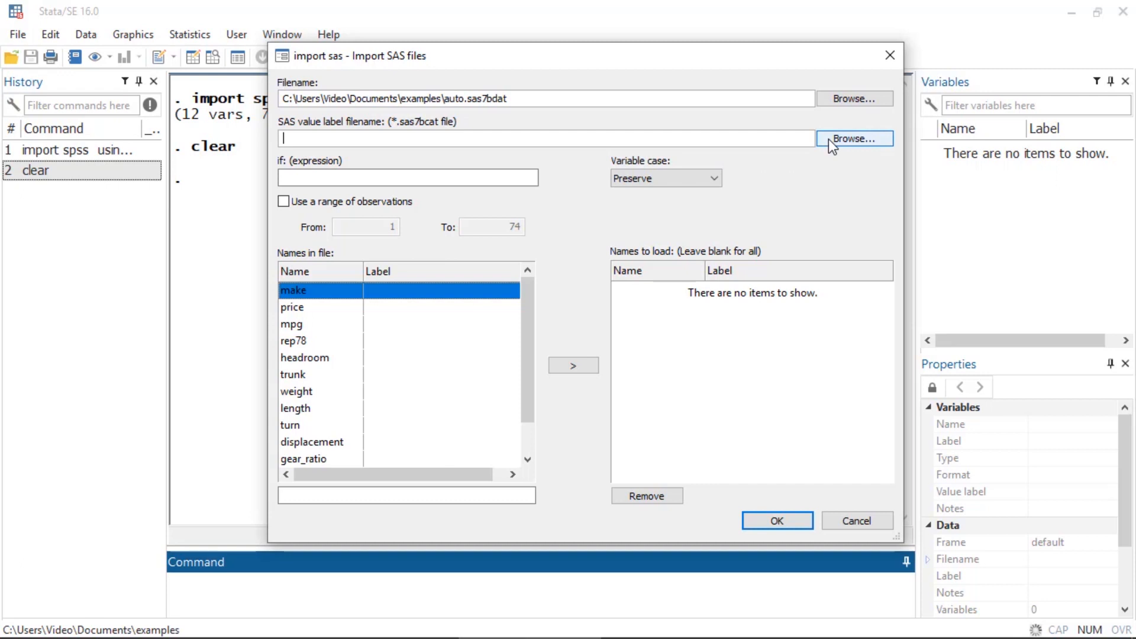
# Set formats.sas7bcat as the SAS value label catalog
pyautogui.click(854, 138)
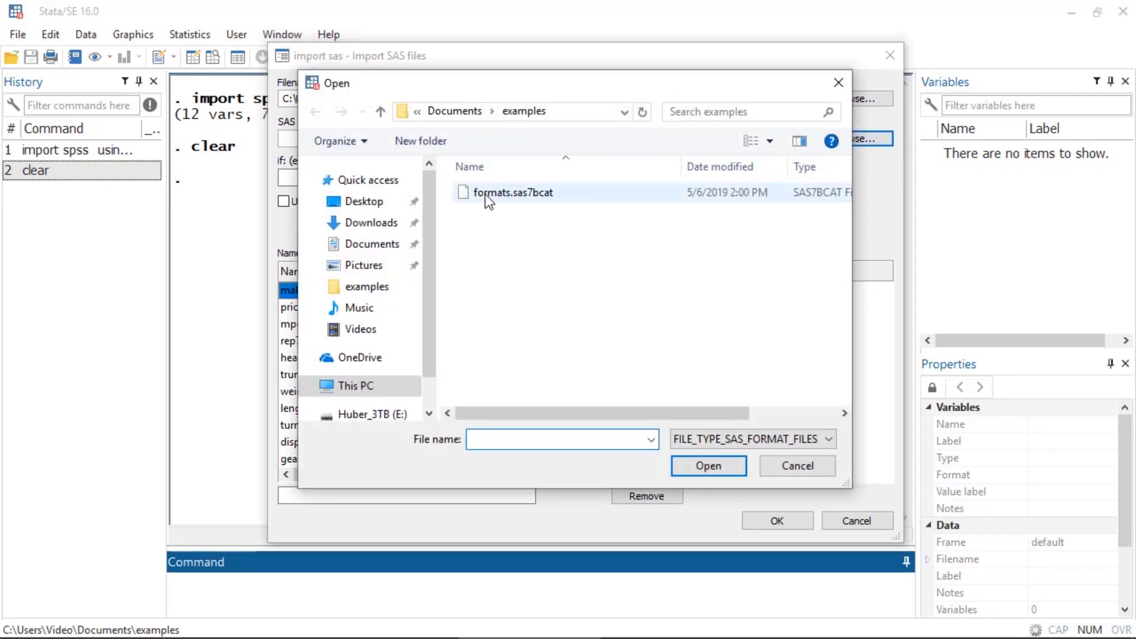
pyautogui.click(512, 192)
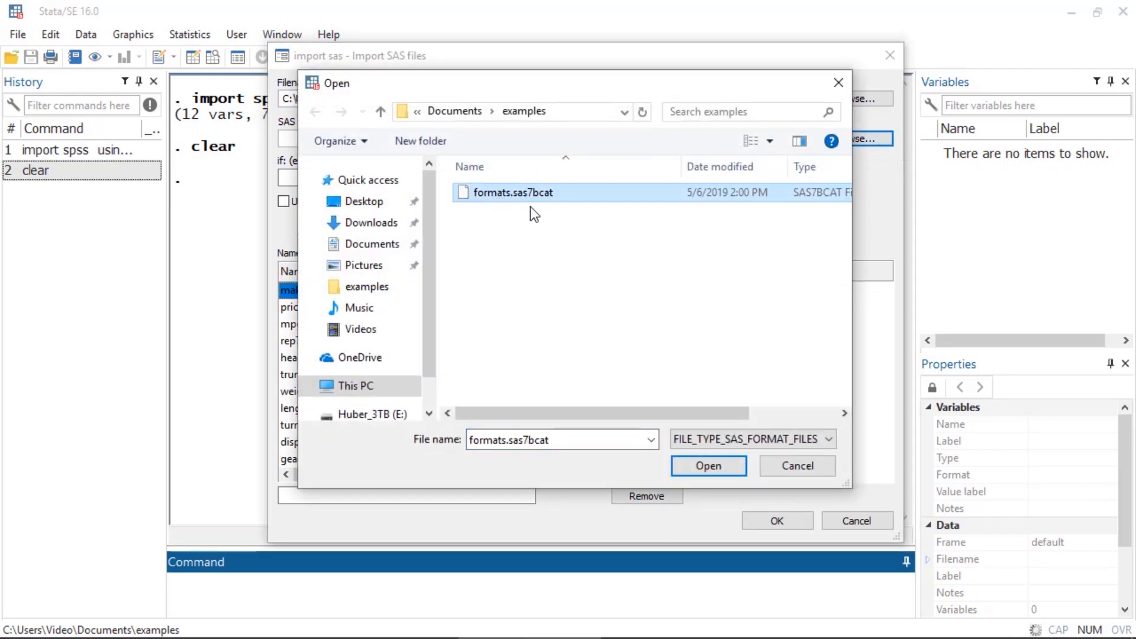
pyautogui.moveTo(547, 196)
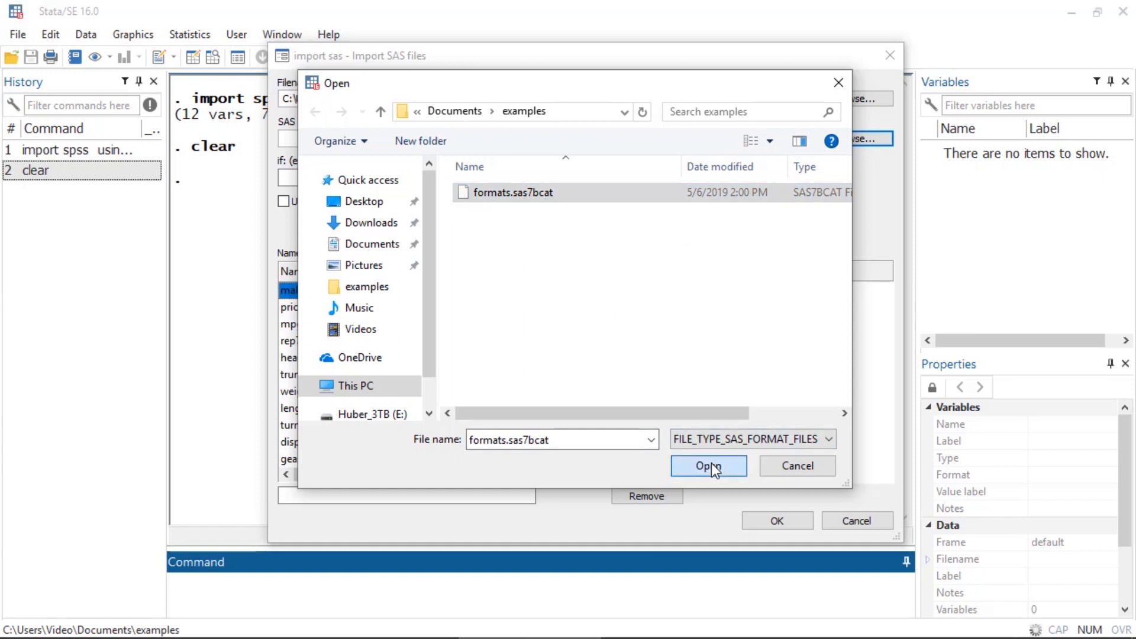
pyautogui.click(708, 465)
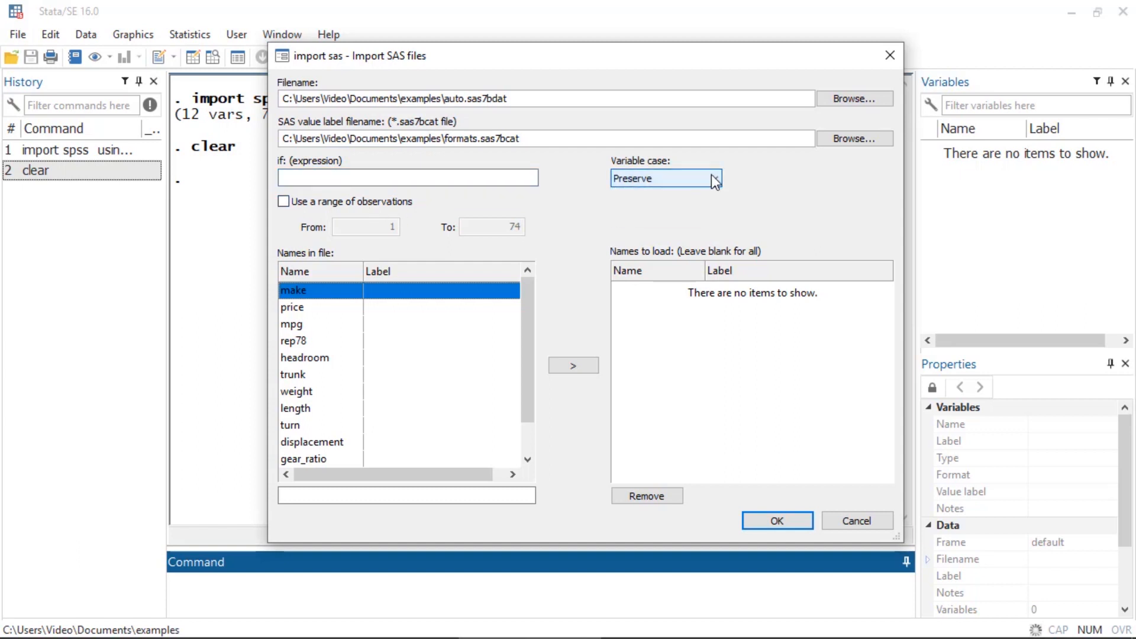
pyautogui.moveTo(721, 377)
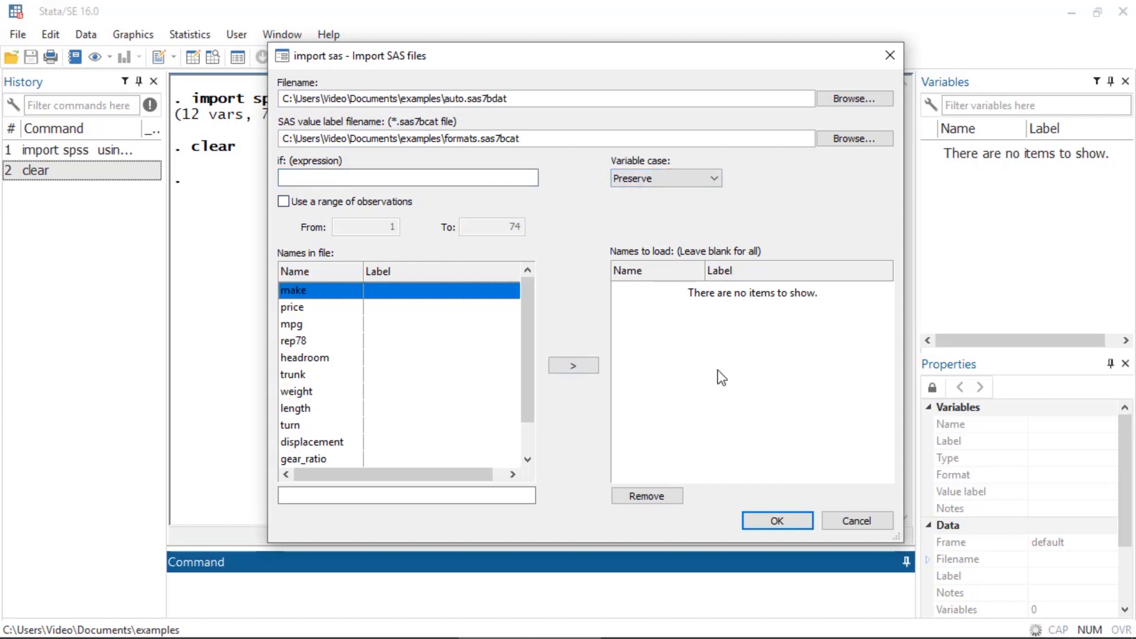
# Import auto.sas7bdat with the formats.sas7bcat labels, loading 12 variables and 74 observations
pyautogui.click(776, 520)
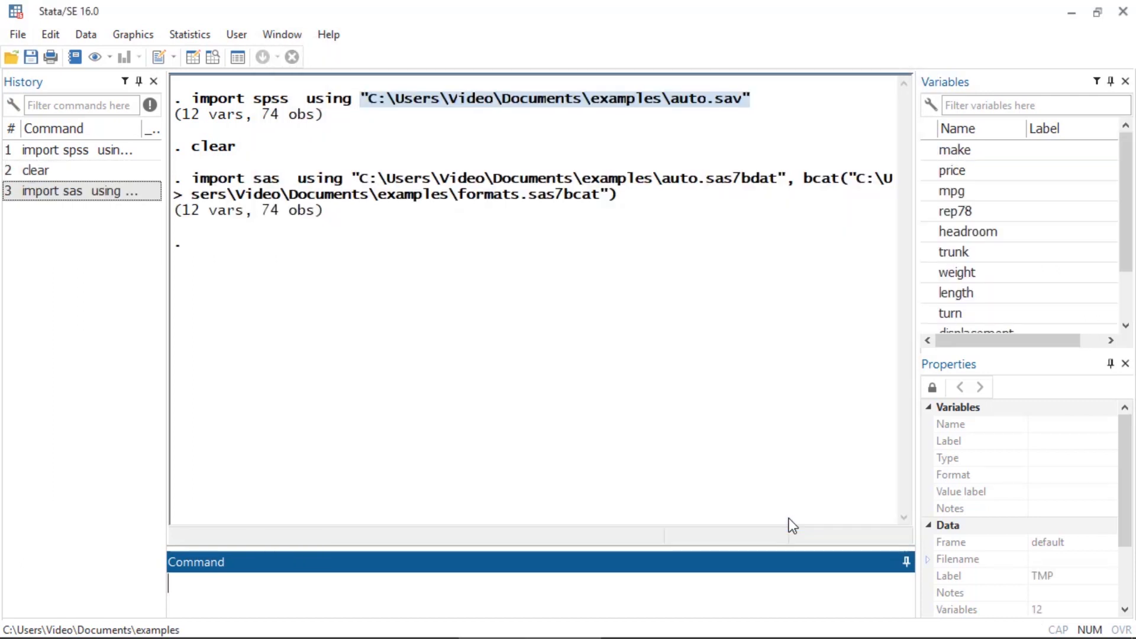
pyautogui.moveTo(201, 188)
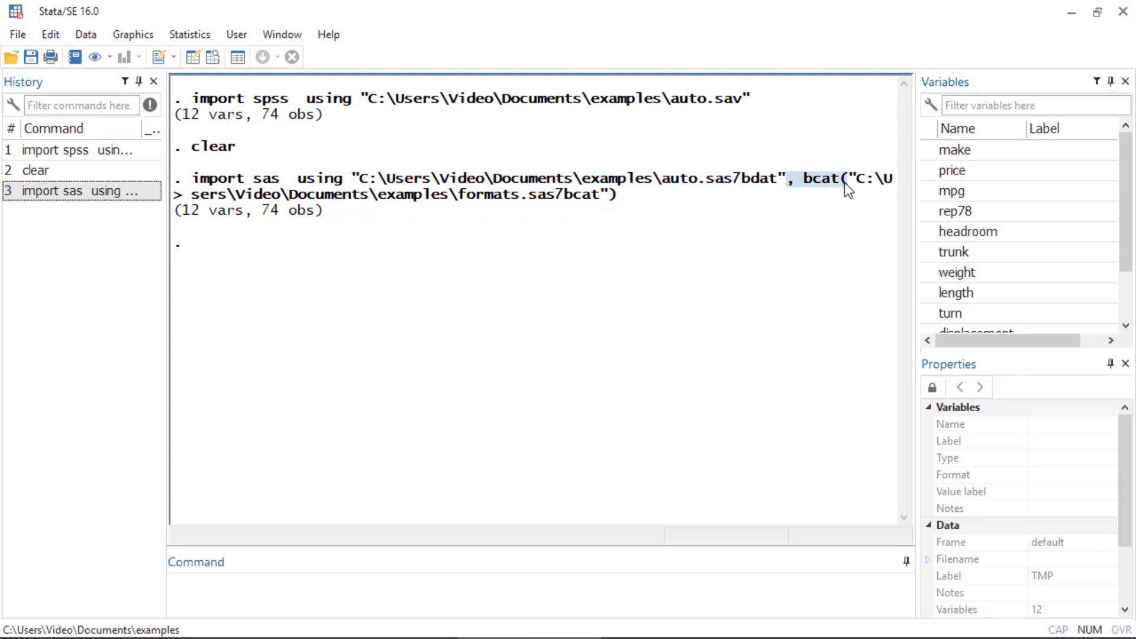
pyautogui.moveTo(565, 204)
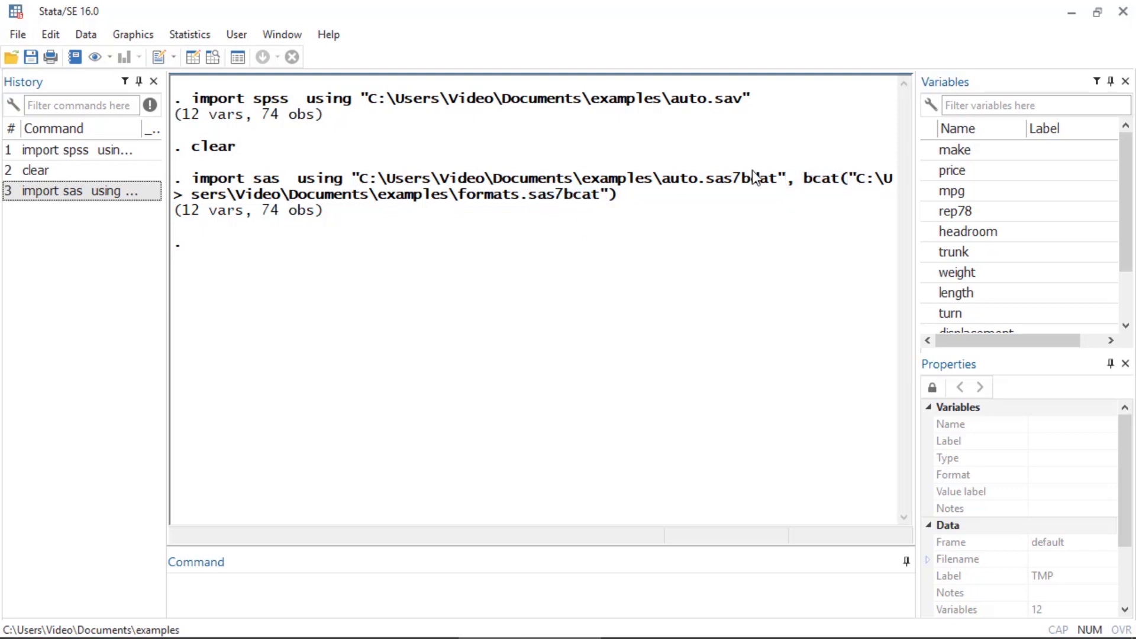
pyautogui.moveTo(960, 102)
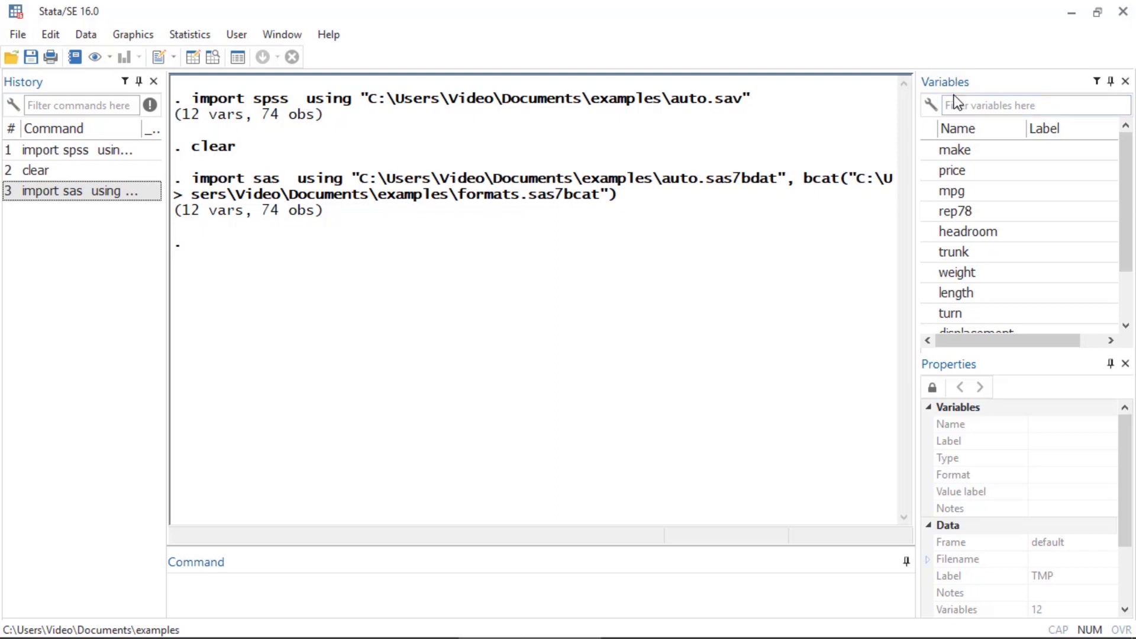
pyautogui.moveTo(213, 57)
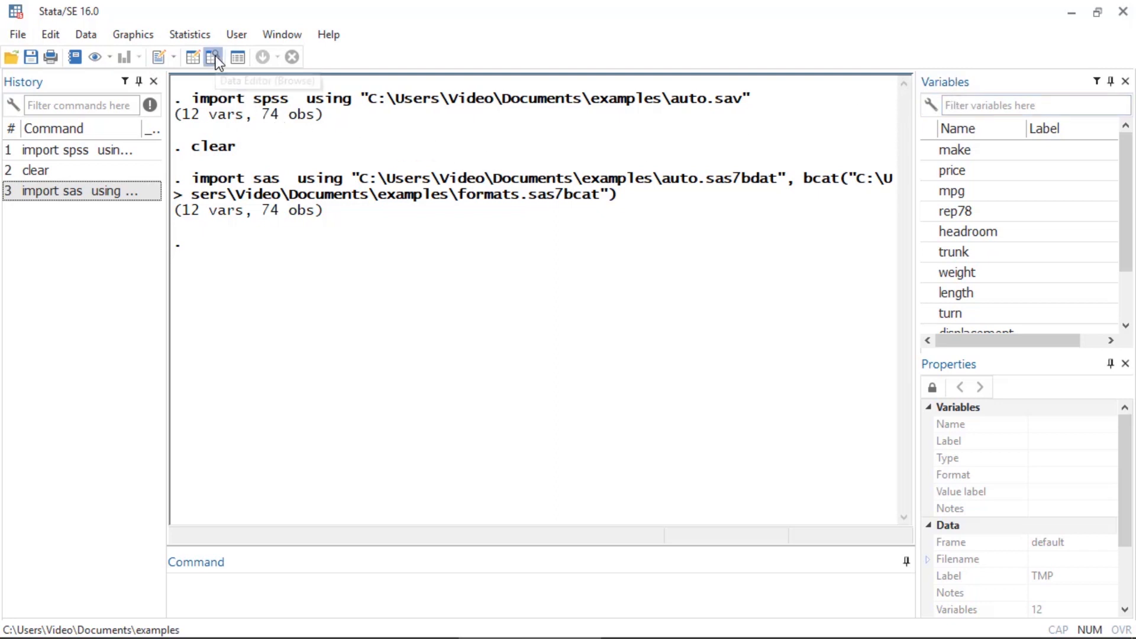
pyautogui.click(214, 57)
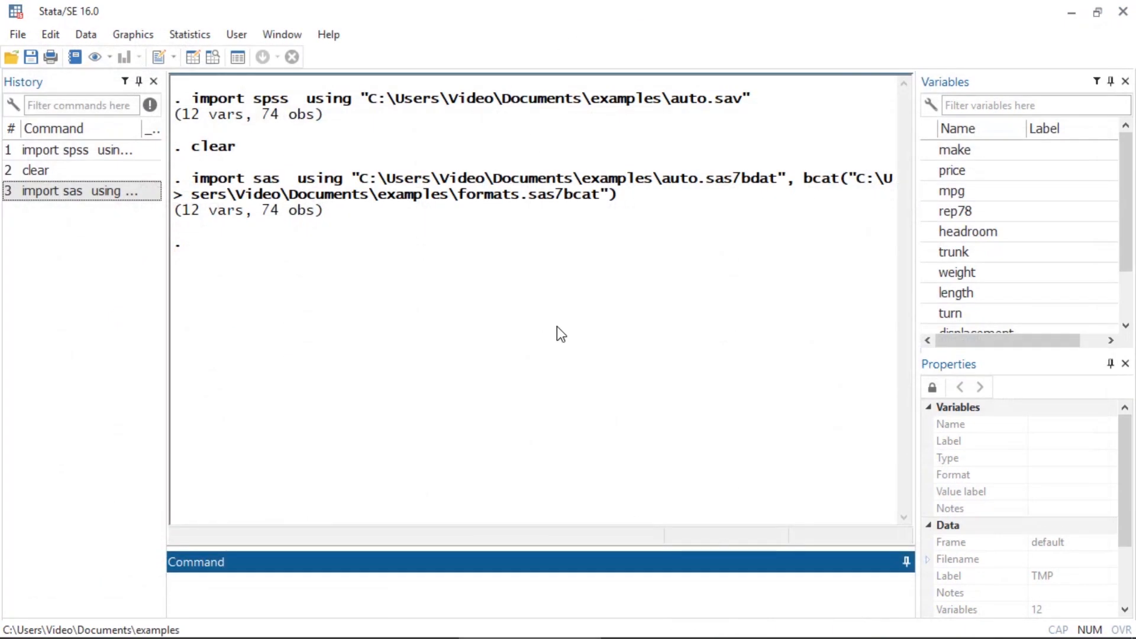
pyautogui.click(507, 584)
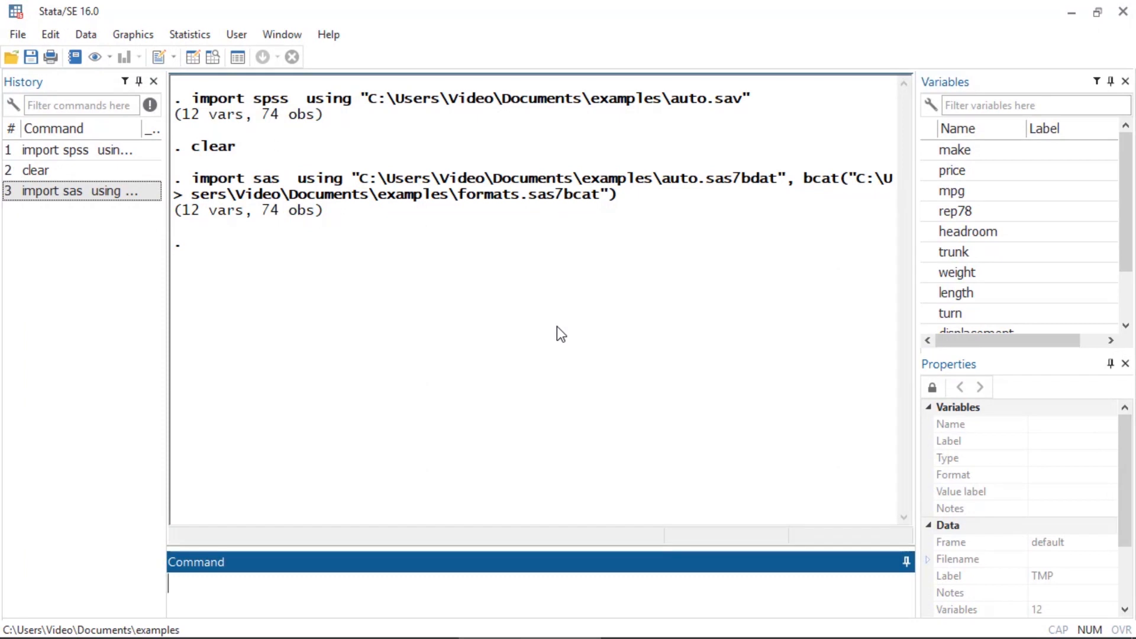